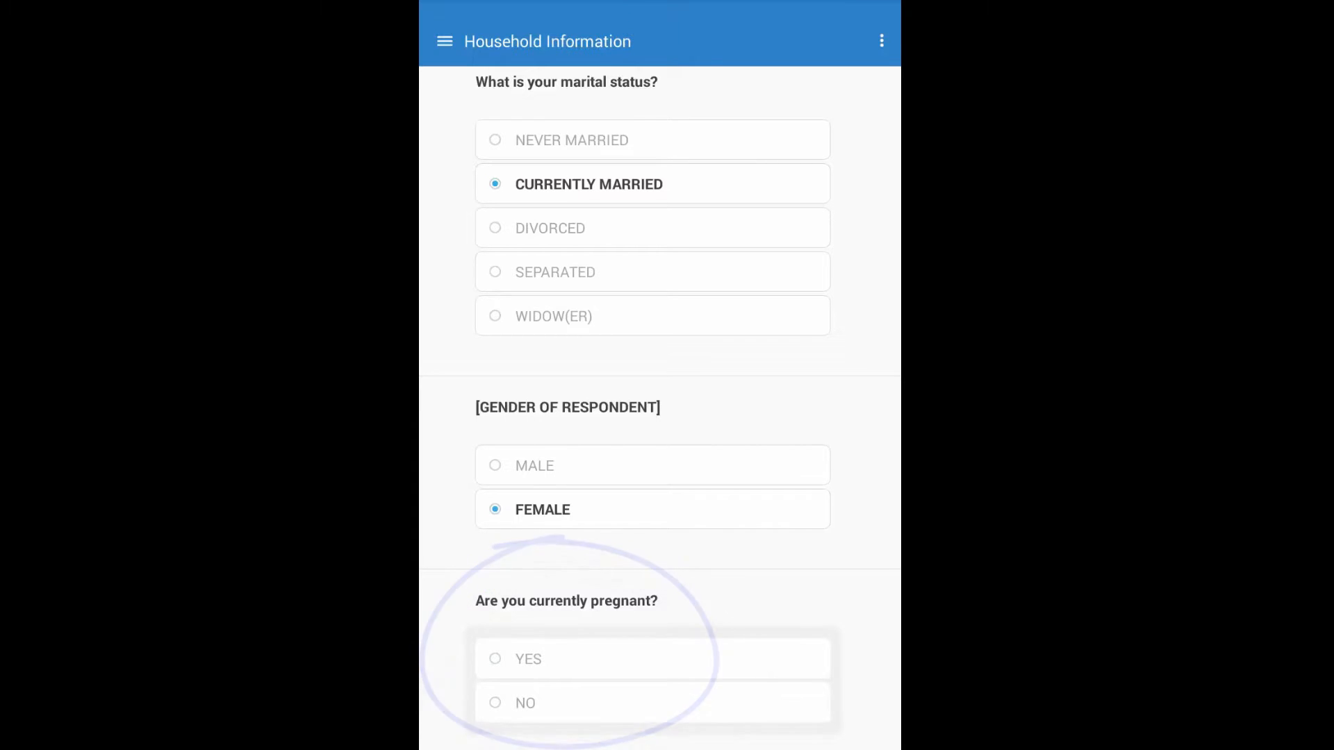
Step: Clear the pregnancy question's placeholder enabling condition '2 > 1'
click(495, 659)
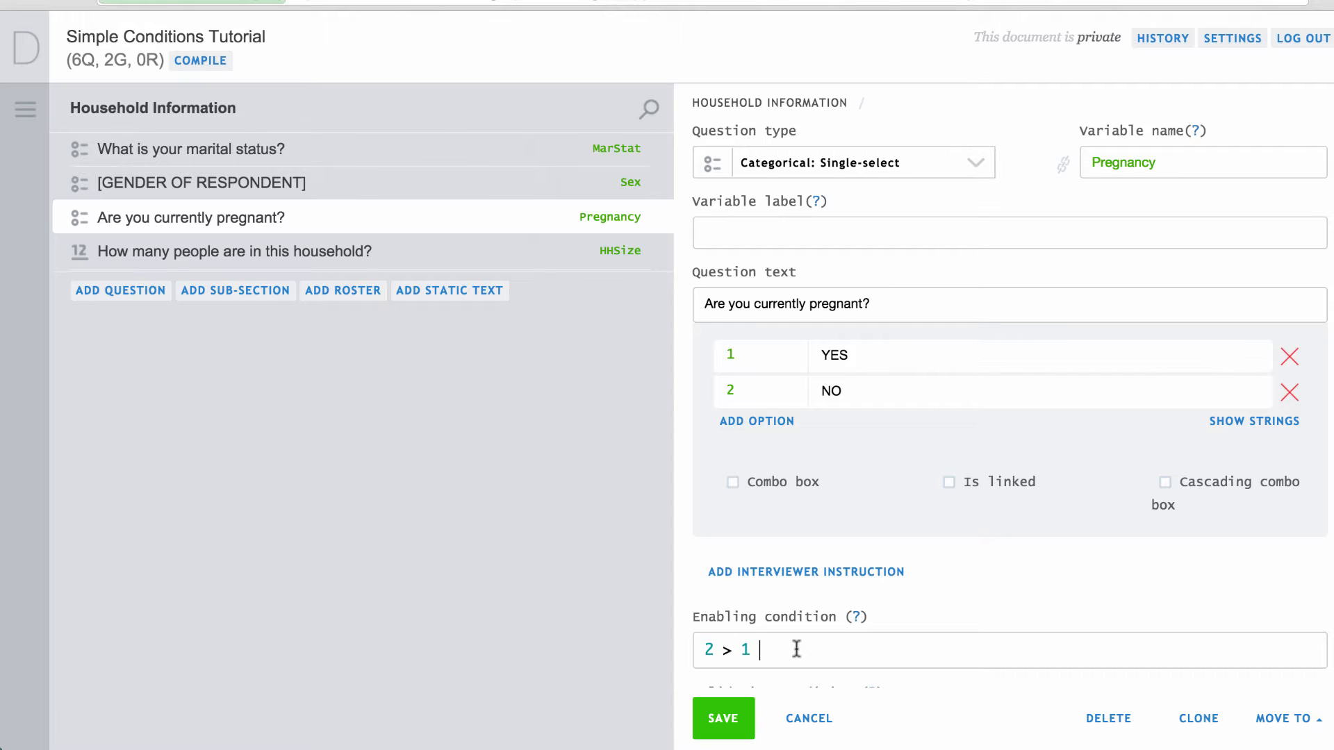
triple_click(725, 650)
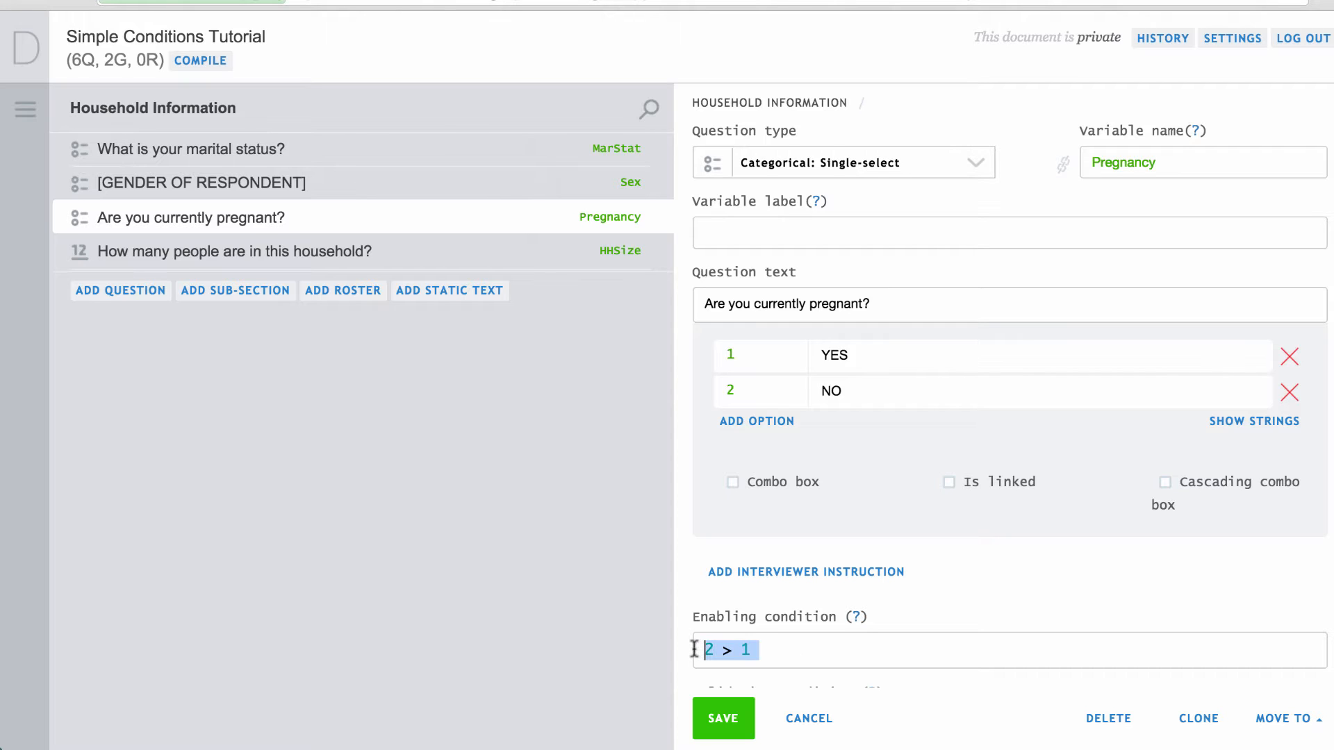
key(Delete)
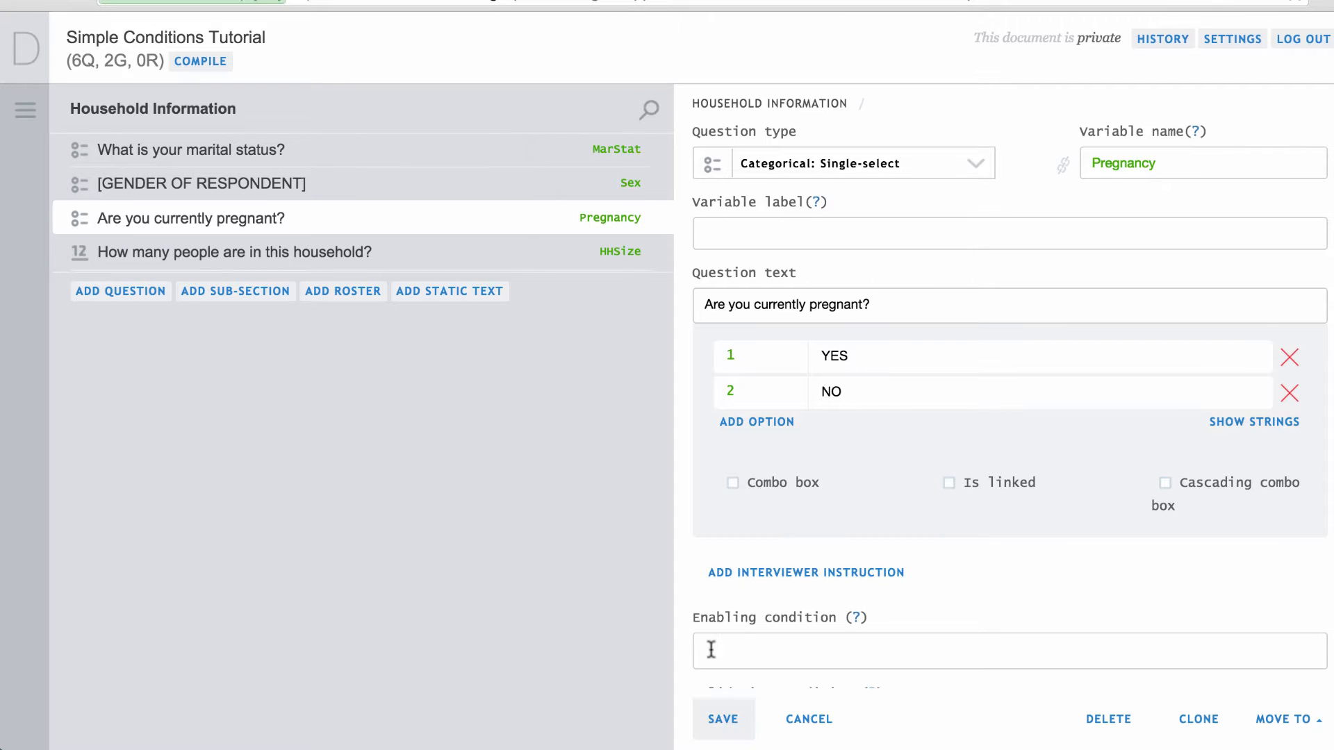
mouse_move(783, 650)
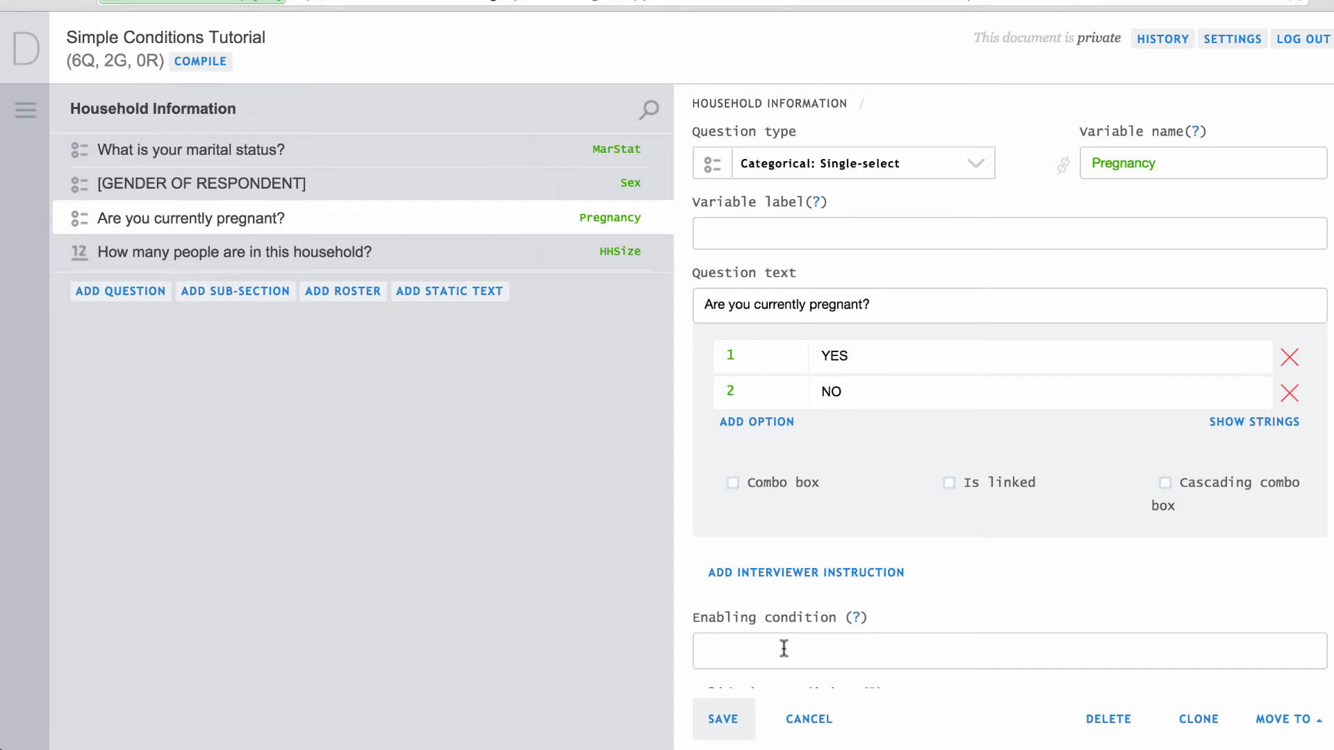
mouse_move(558, 189)
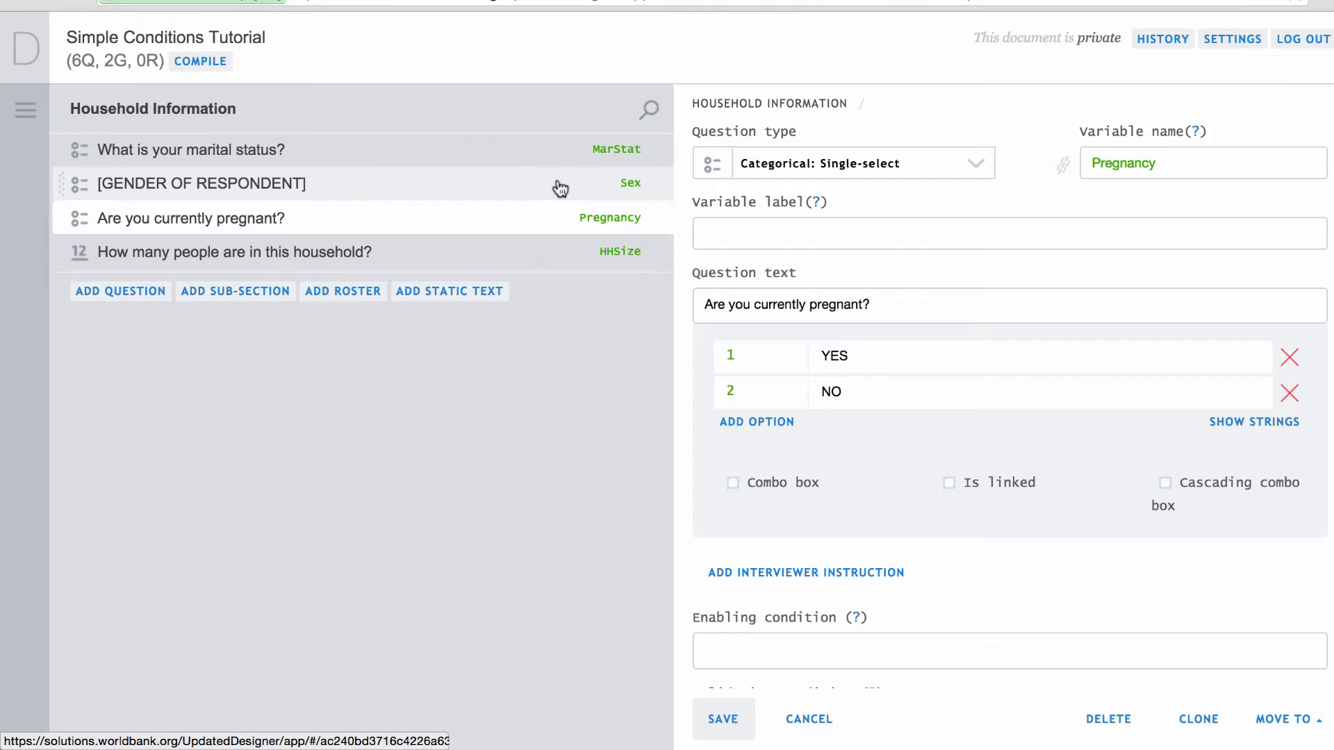
Step: Check the Sex question's answer codes and enter enabling condition Sex == 2 on the pregnancy question
click(201, 183)
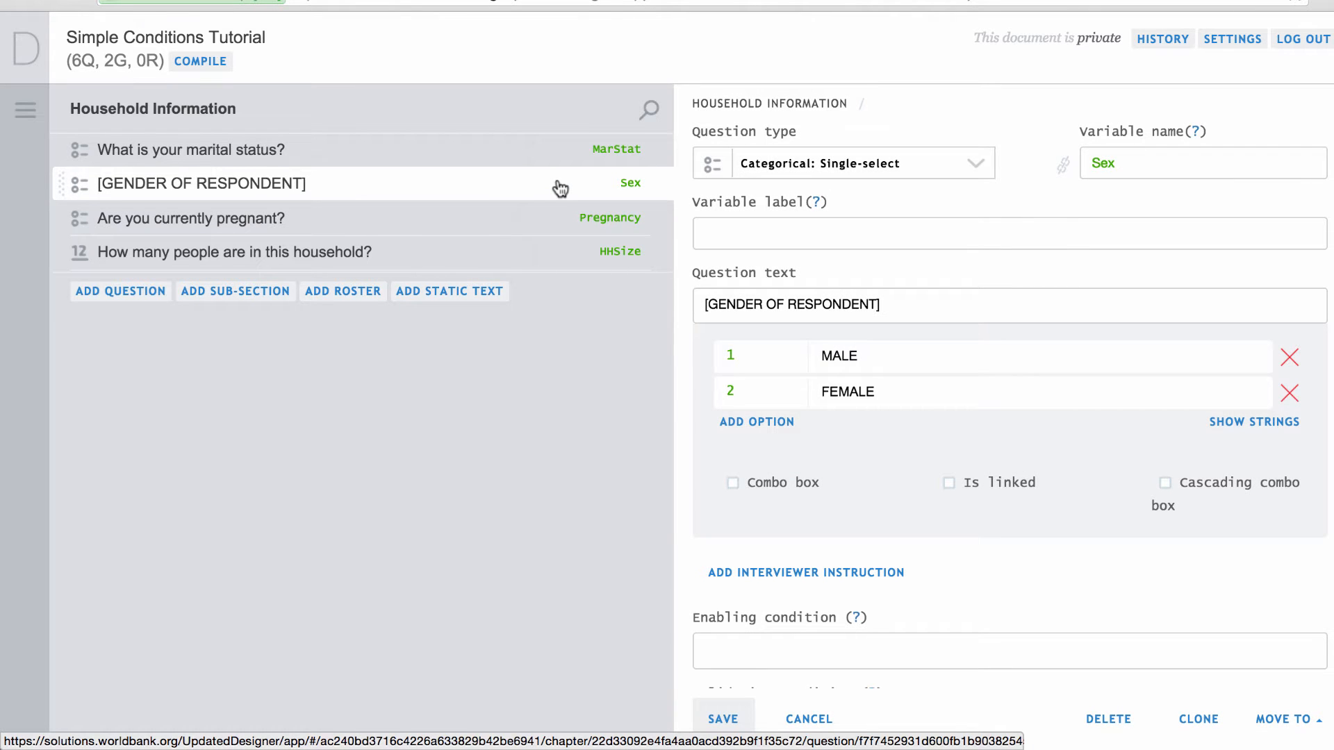
click(189, 217)
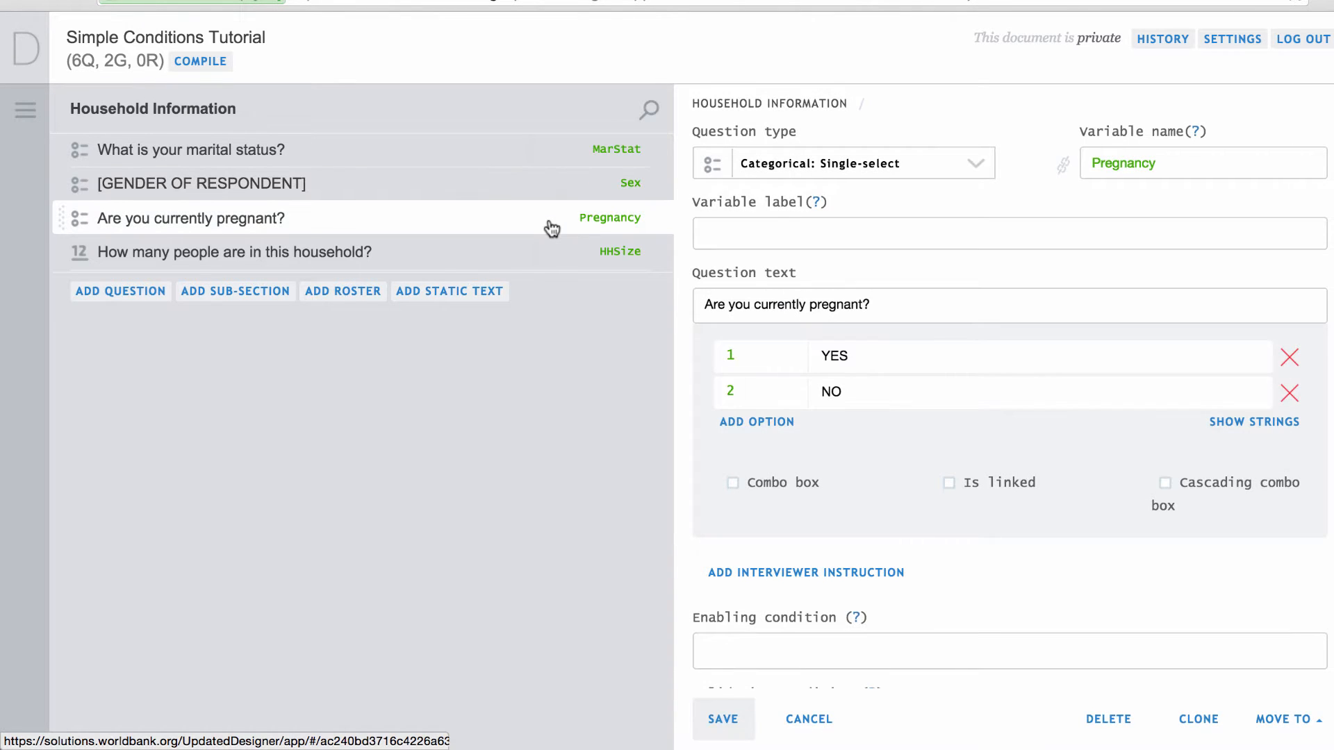
text(Sex == 2)
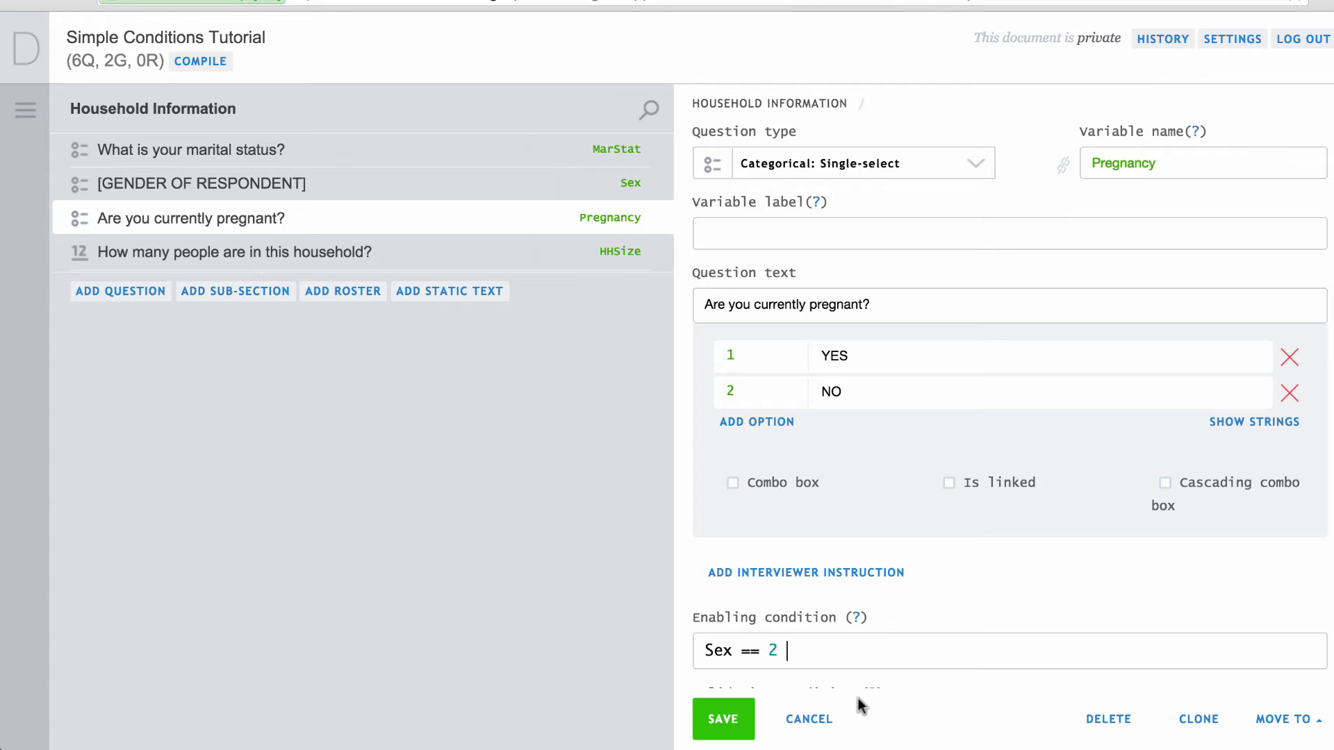
Step: Try the logical operators && and | in the pregnancy question's enabling condition
text(&&)
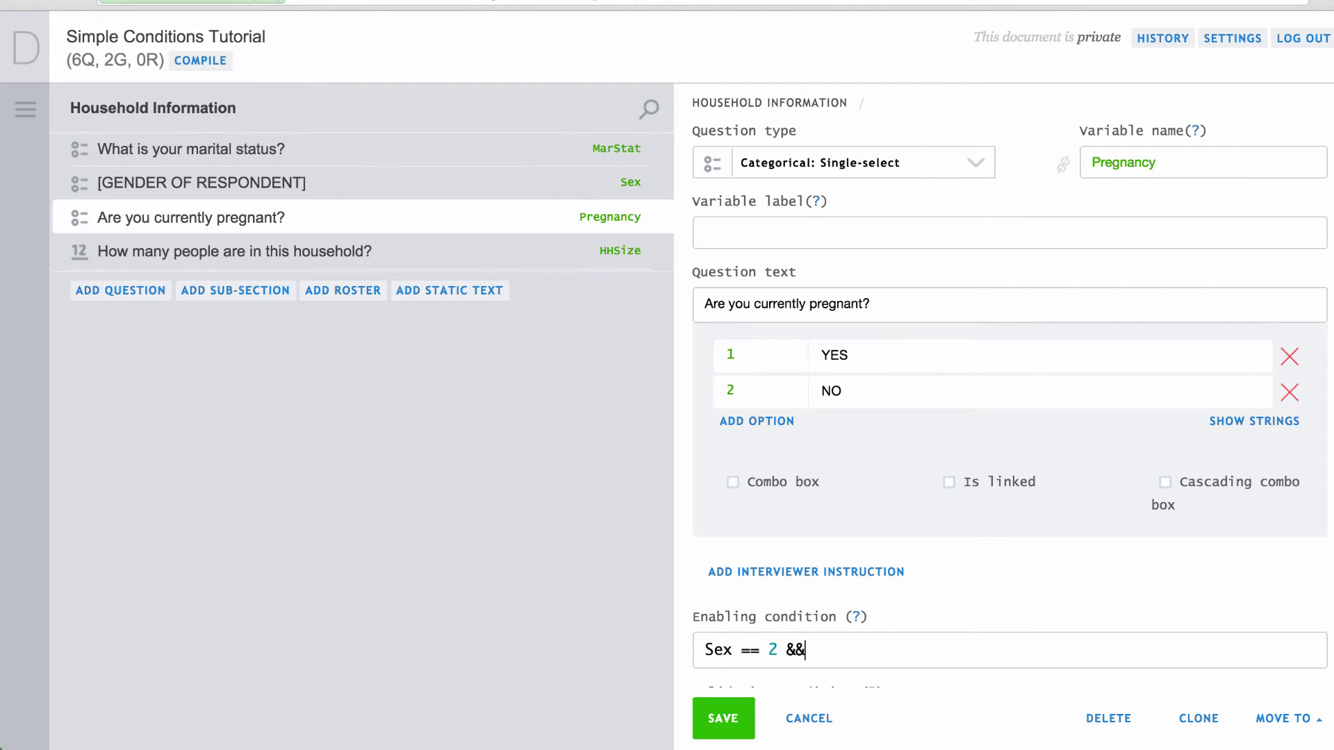
text(I)
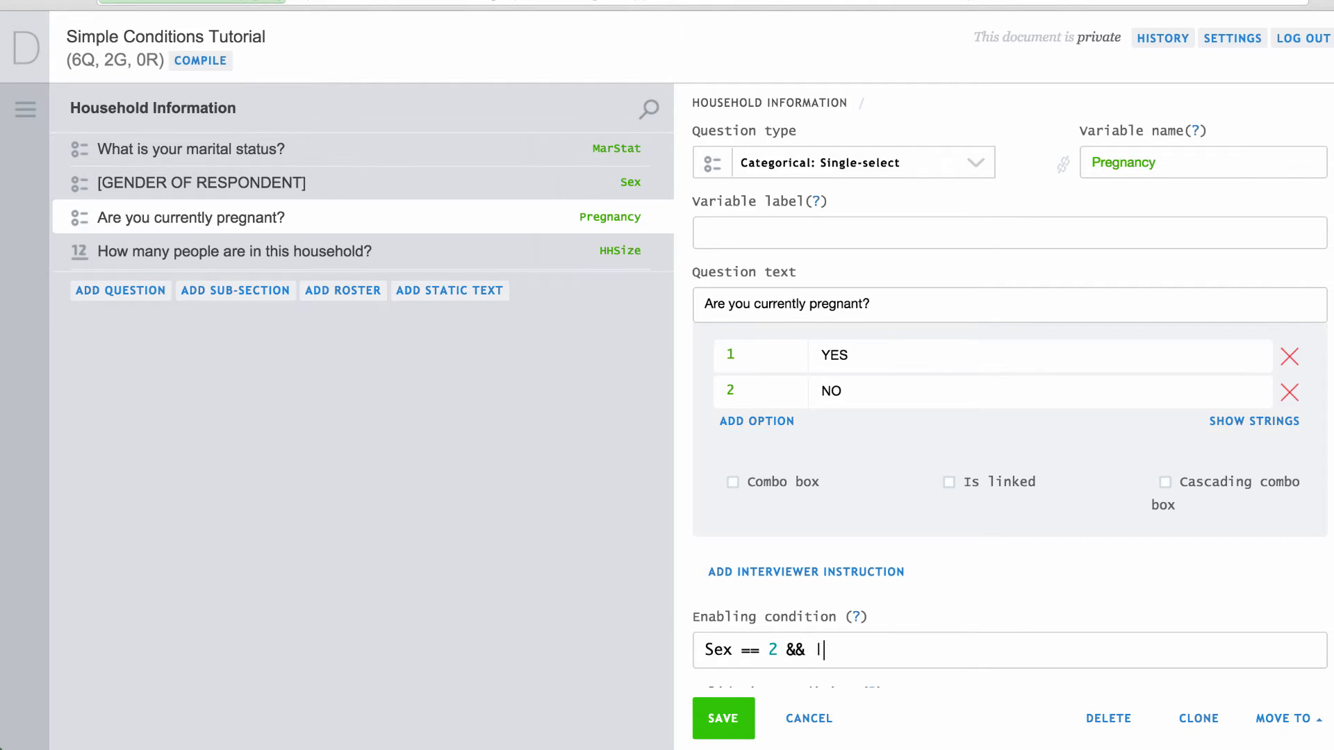
text(|)
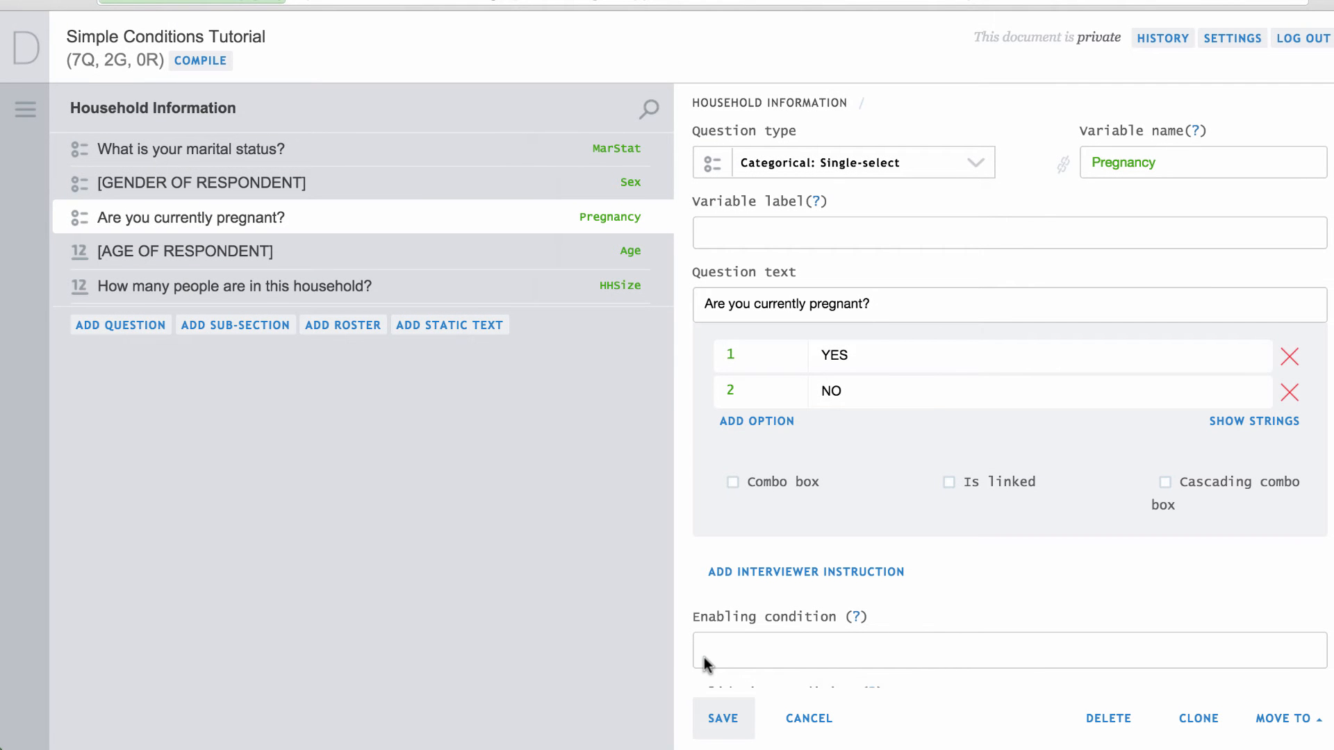
Step: Set the pregnancy enabling condition to Sex == 2 && Age >= 15 && Age <= 49
click(705, 653)
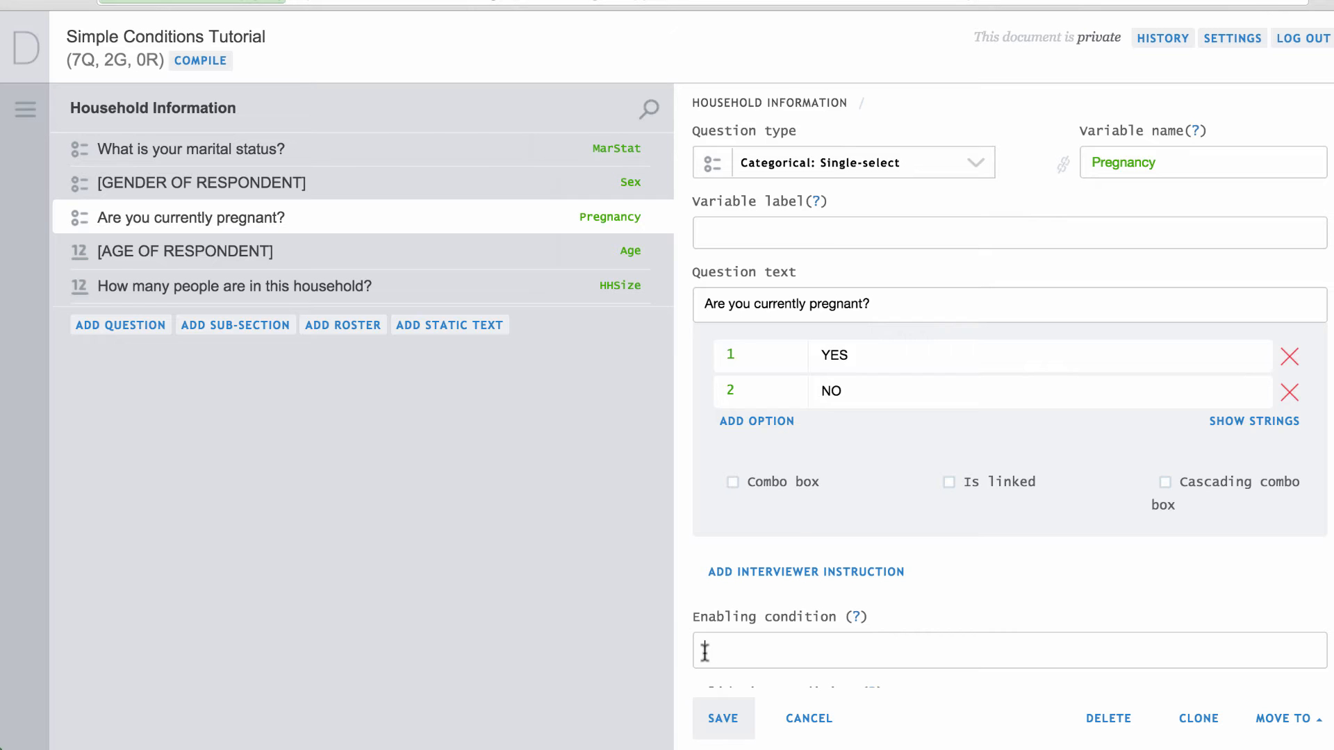
text(Sex == 2 && Age >= 15 && Age <= 49)
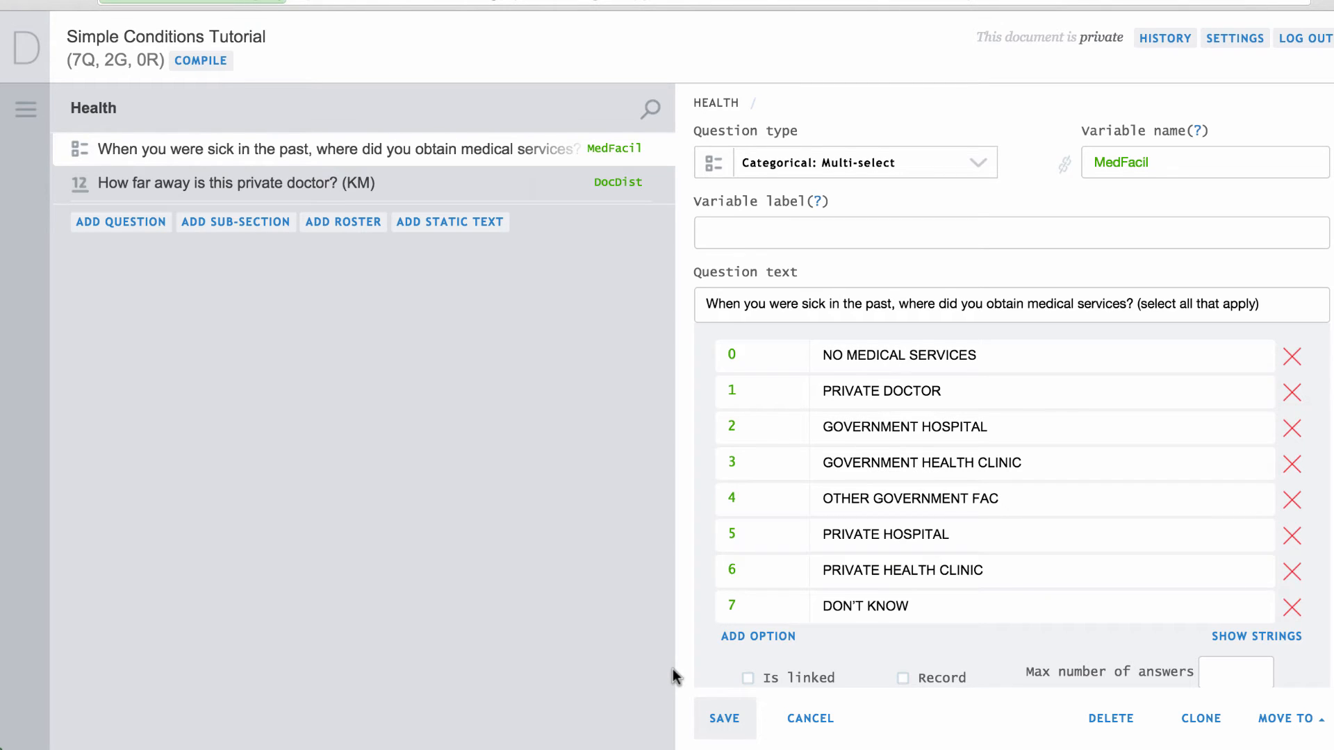
Step: View the DocDist question with its enabling condition MedFacil.Contains(1)
click(236, 184)
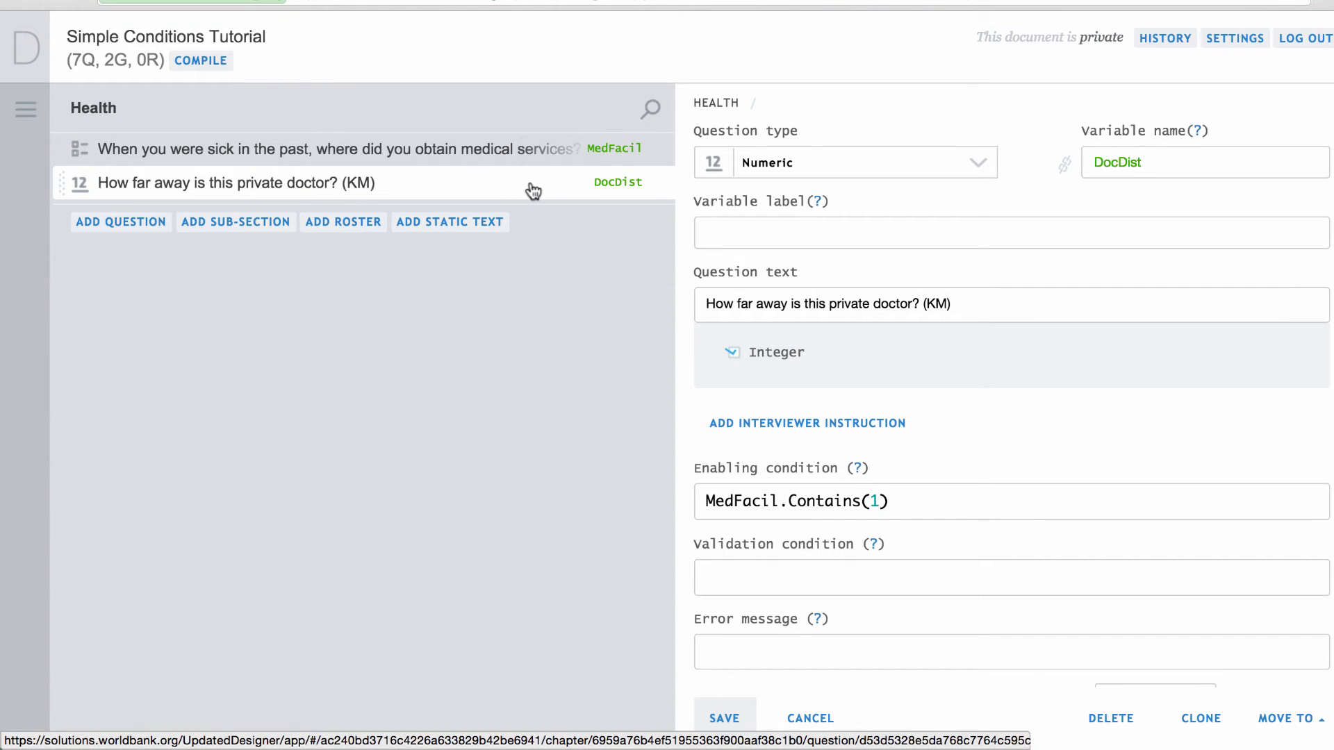
mouse_move(541, 191)
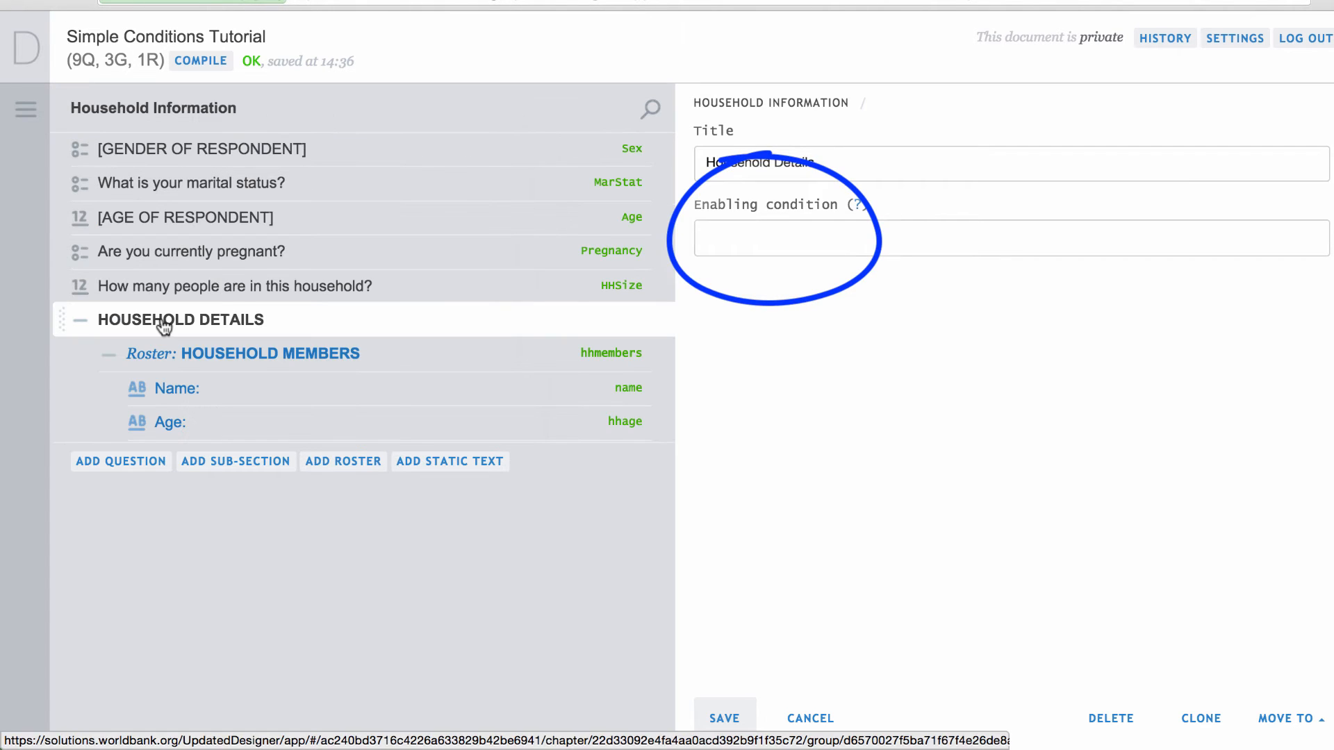
Step: Review the HOUSEHOLD DETAILS sub-section's enabling condition field
click(270, 354)
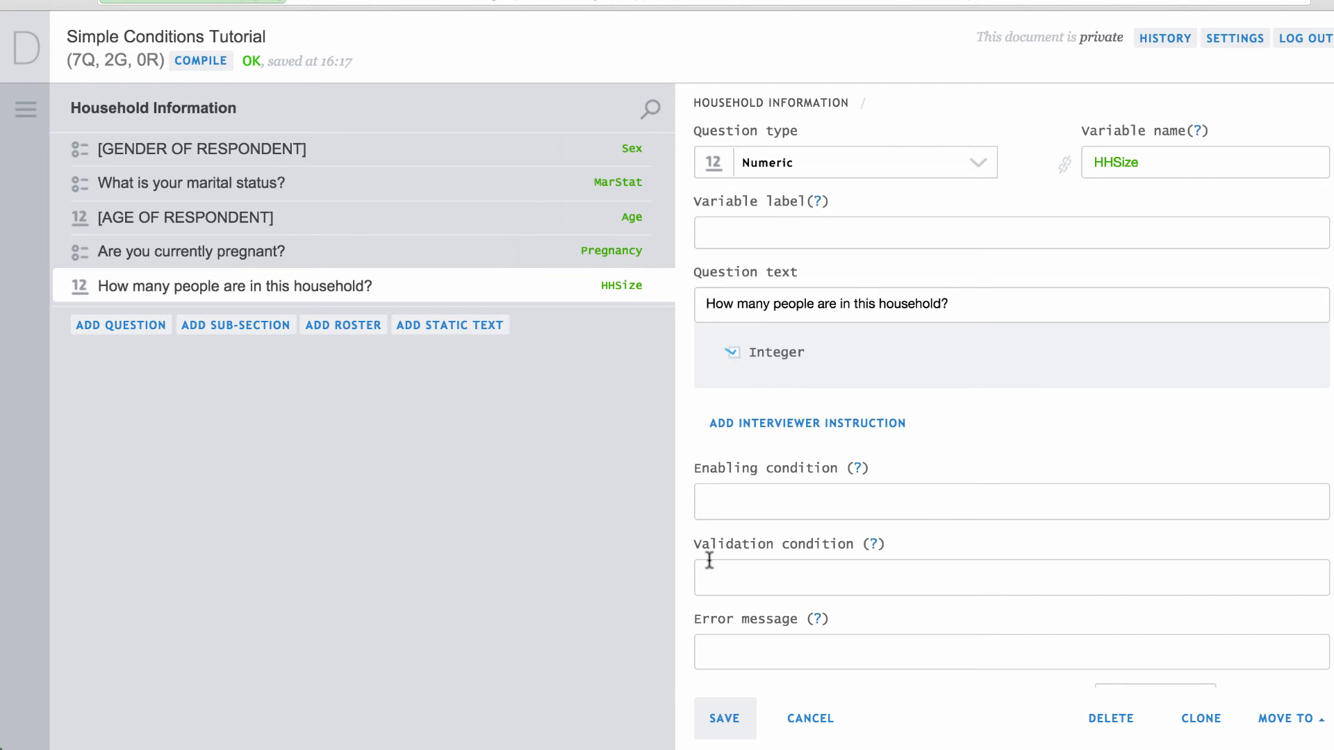
click(713, 584)
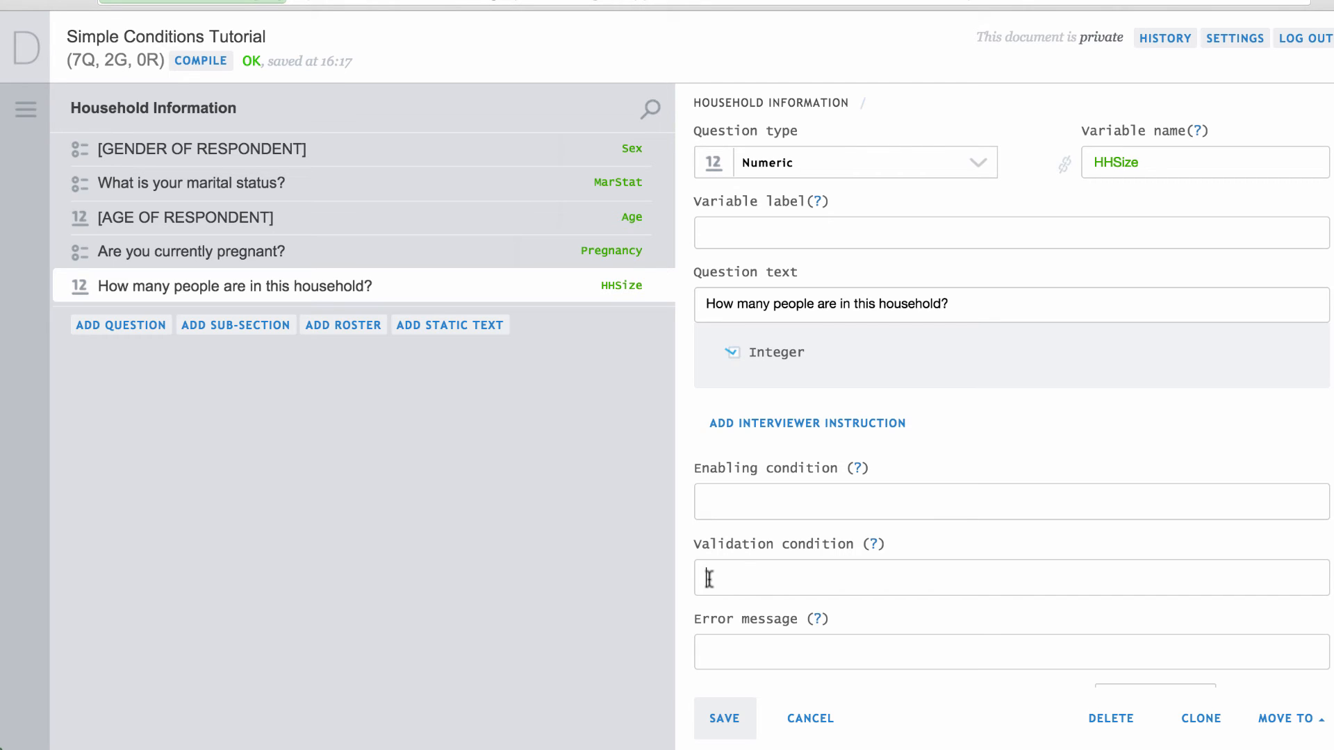
text(HHSize > 0 && HHSize <= 50)
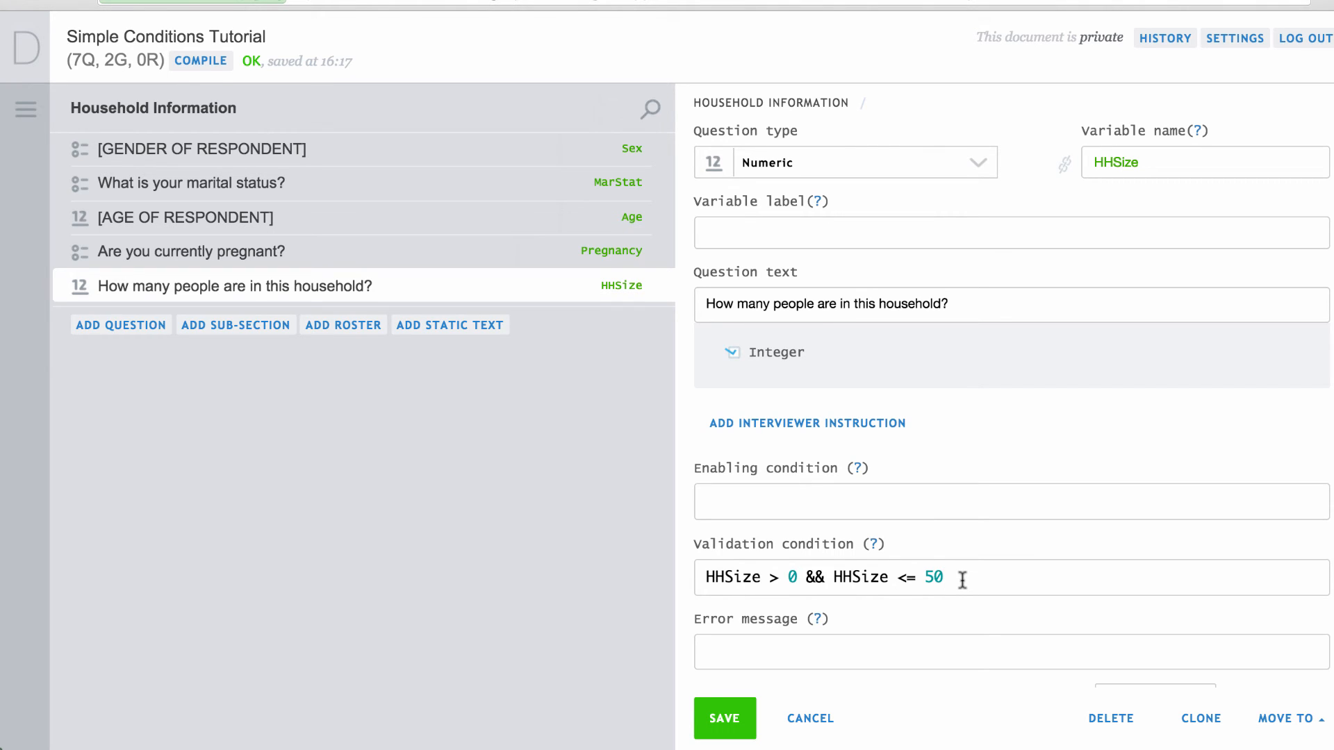
click(961, 576)
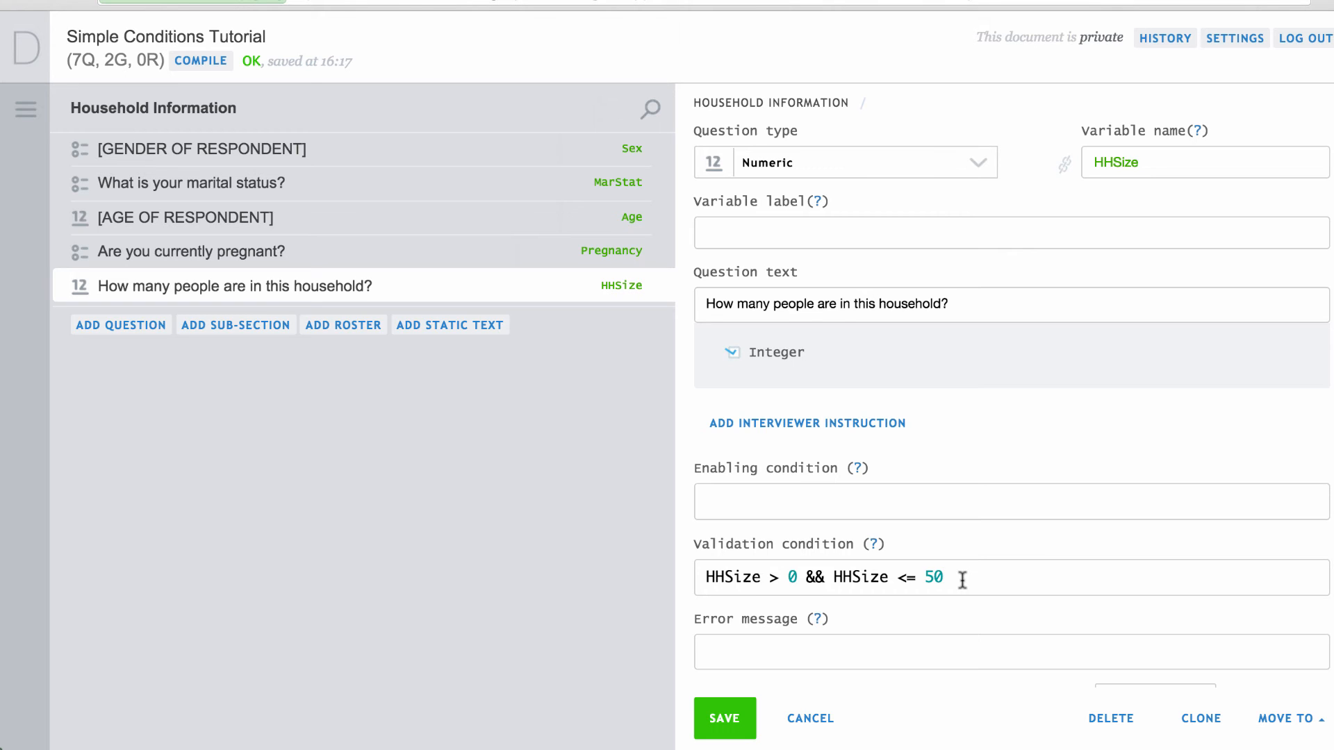
mouse_move(814, 601)
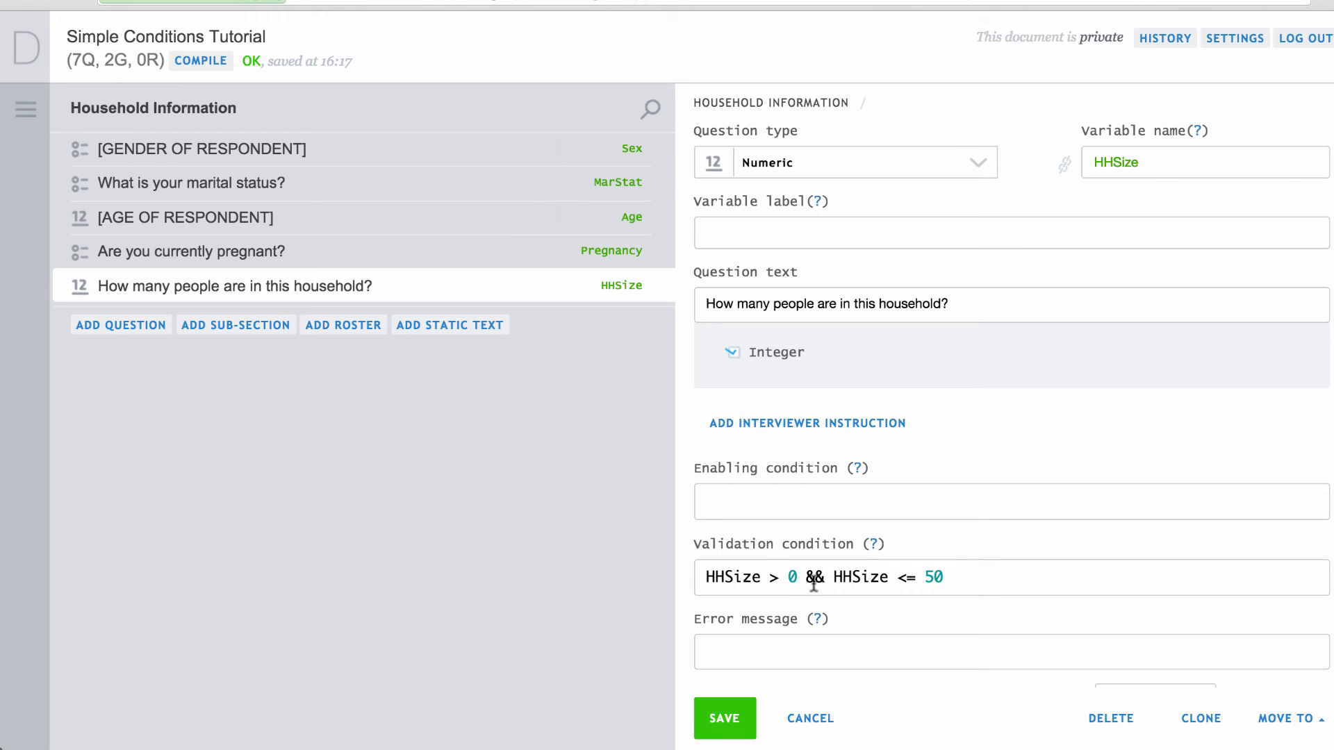
Step: Replace both HHSize references with self, giving validation self > 0 && self <= 50
double_click(730, 577)
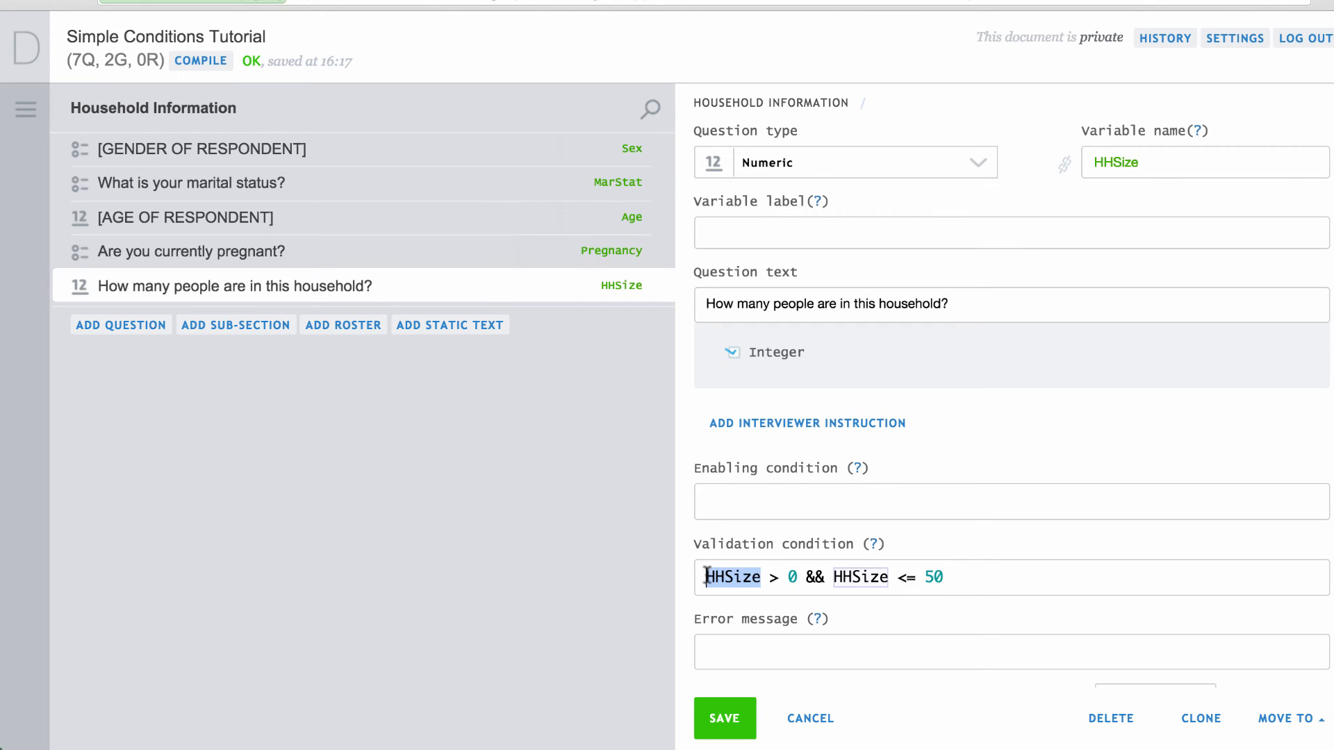
text(self)
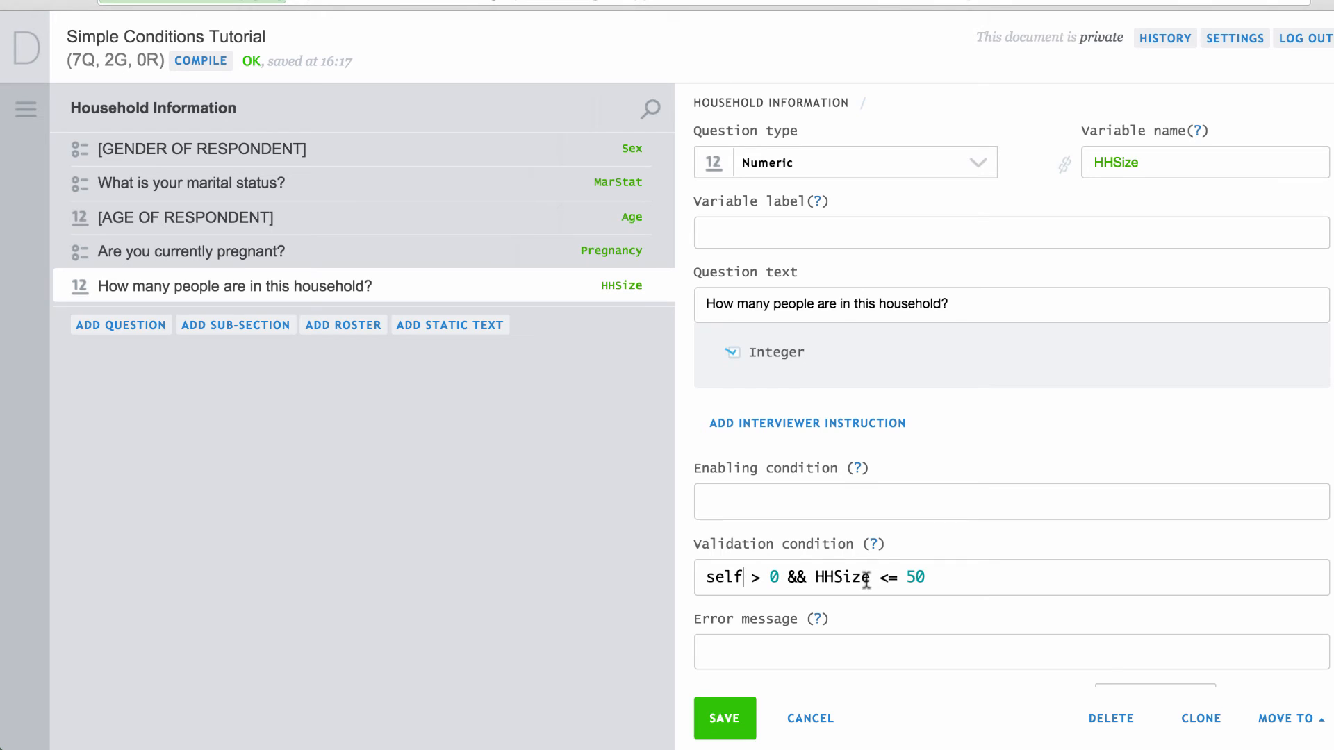
text(self)
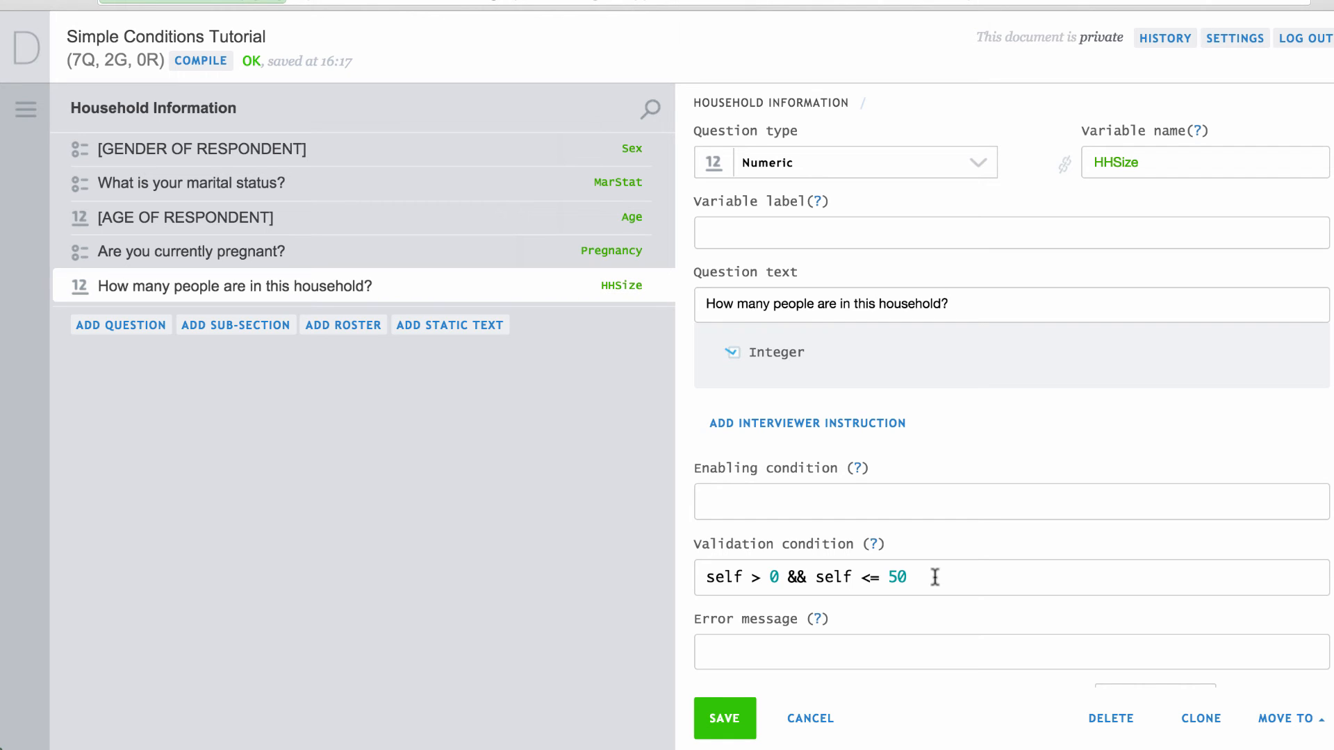
click(931, 576)
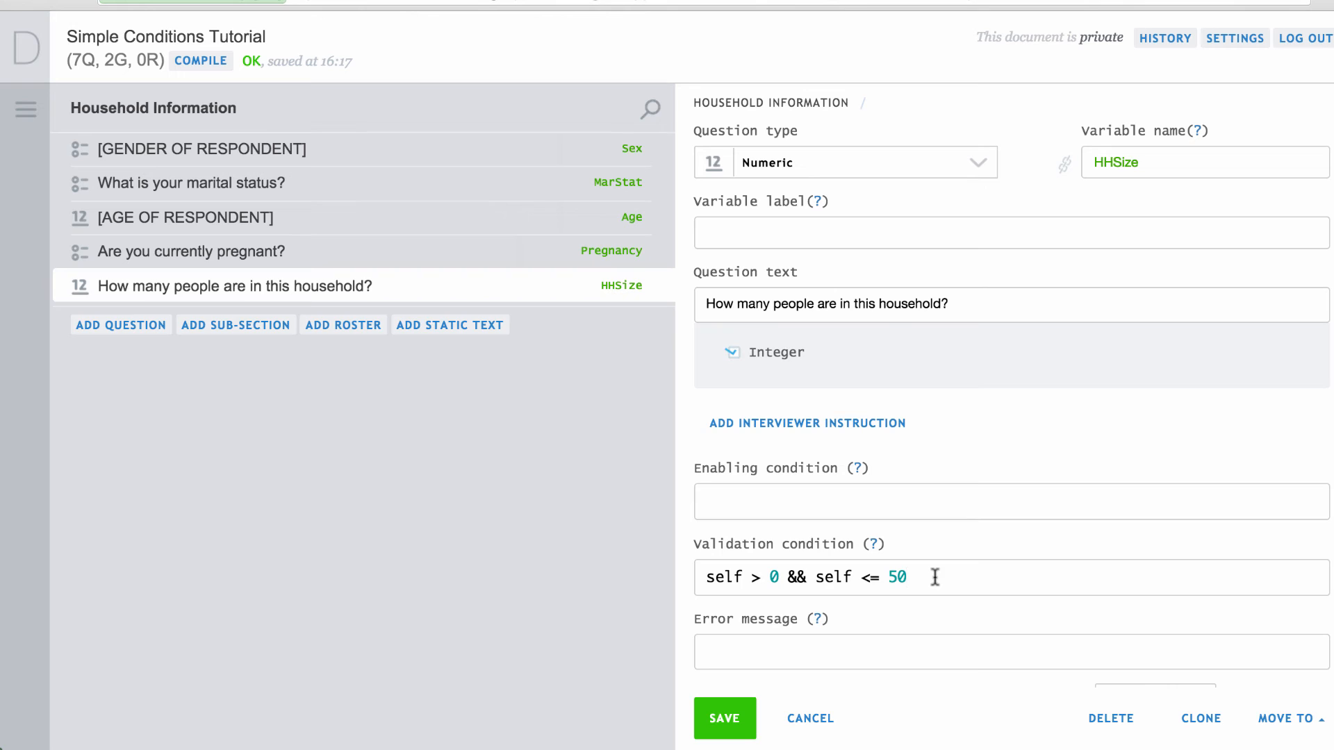
click(935, 576)
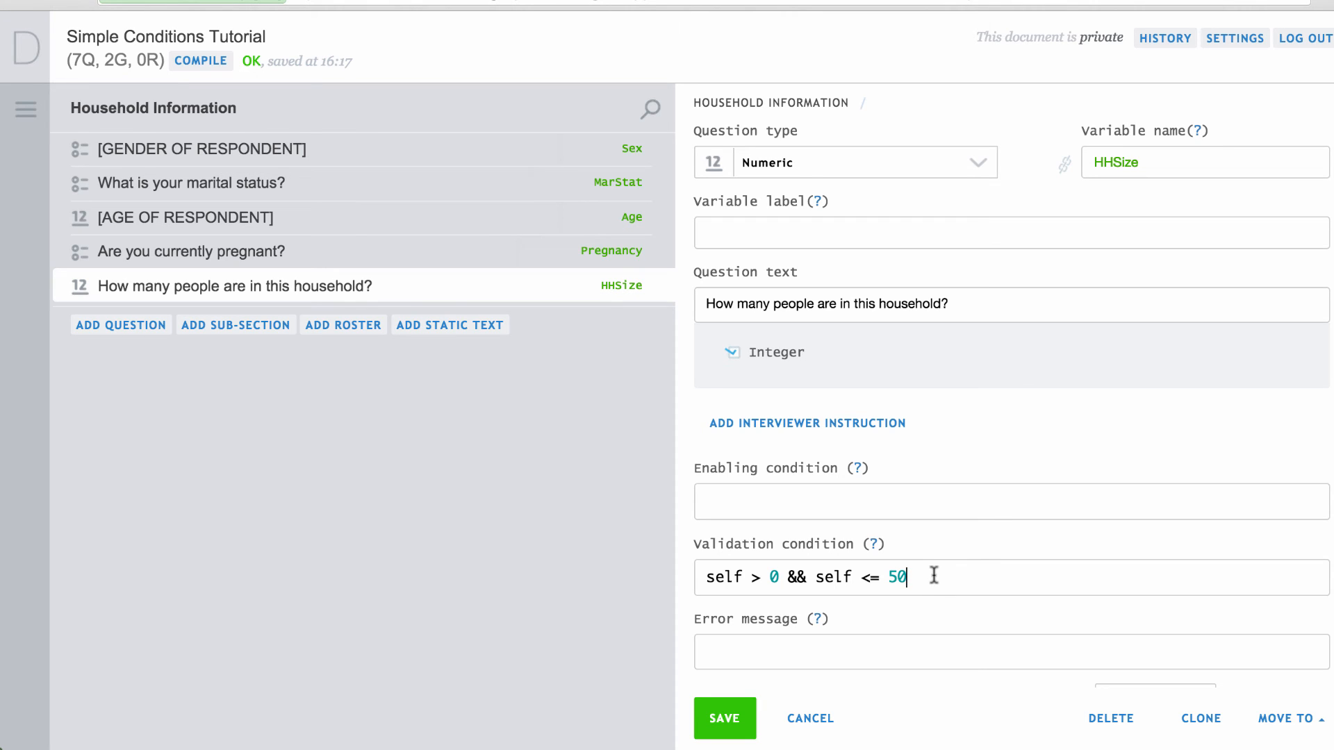
mouse_move(824, 642)
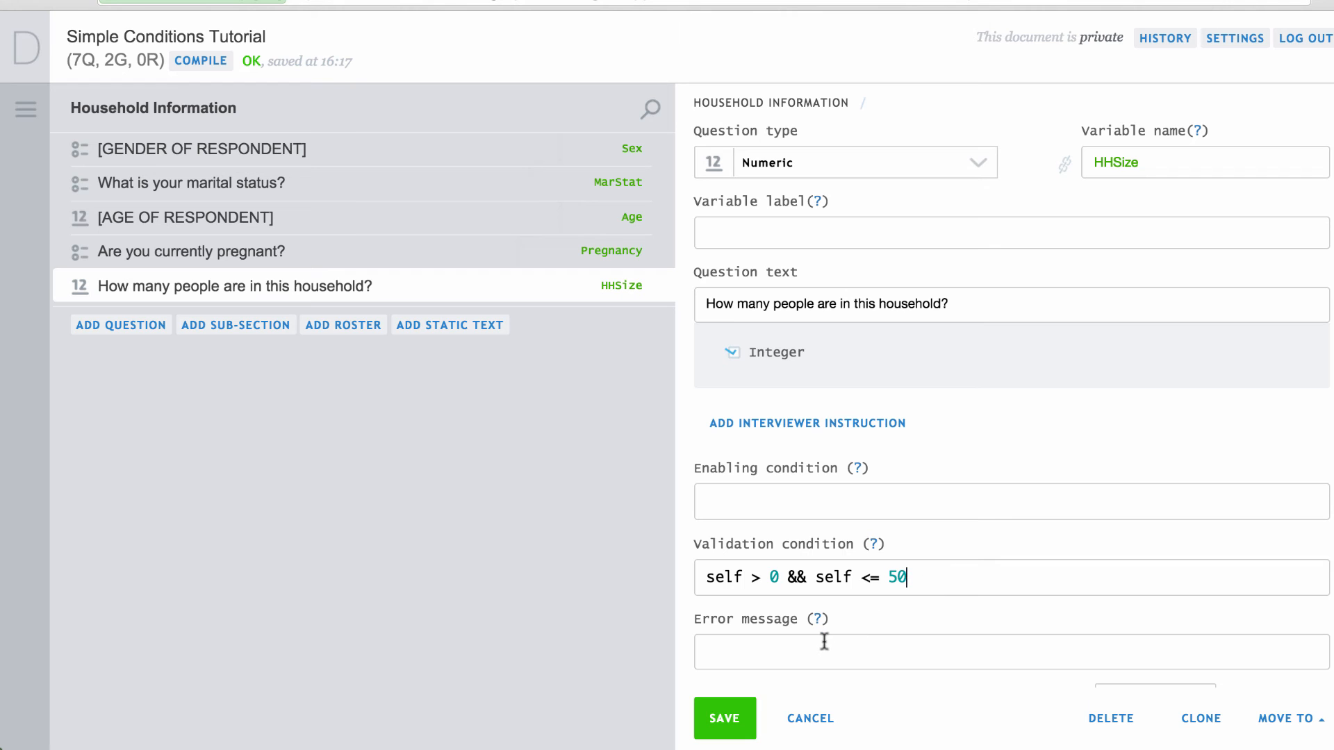
Step: Enter the HHSize error message 'Family size should be between 1 and 50'
text(Family size should be between 1 and 50)
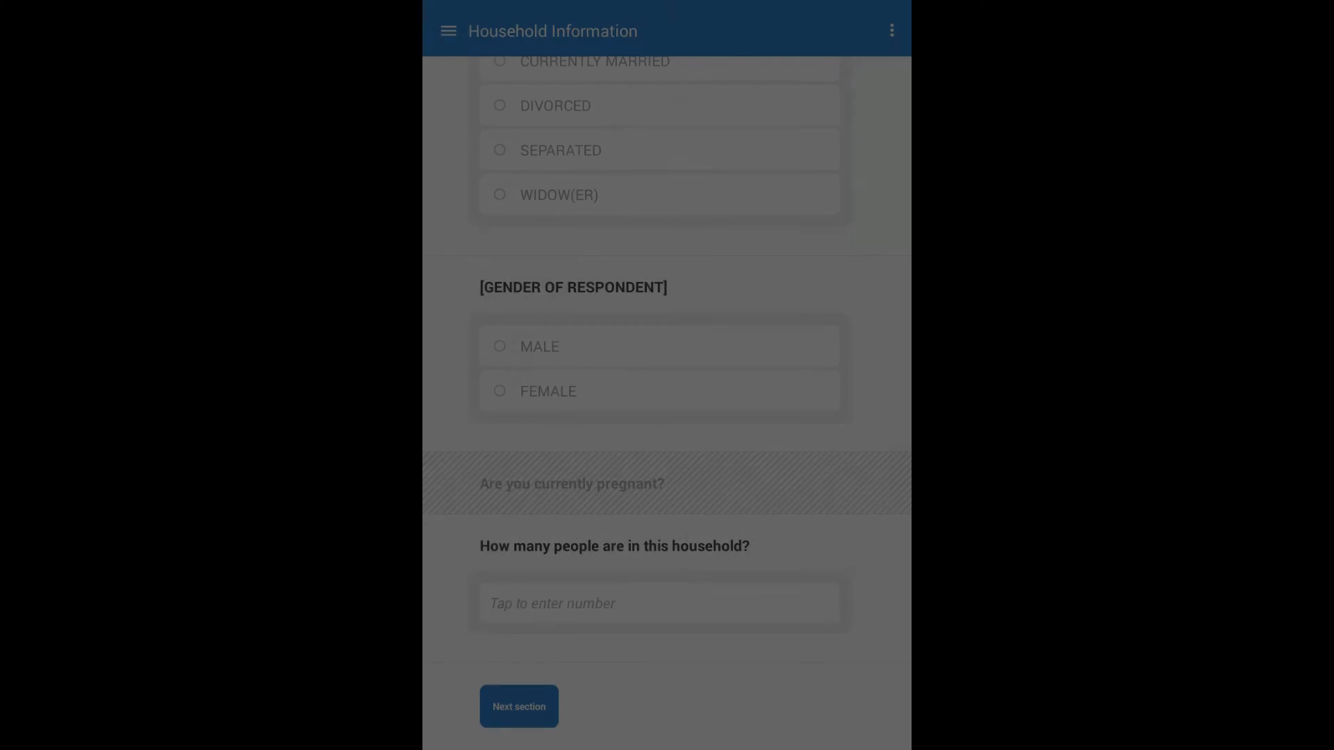
text(51)
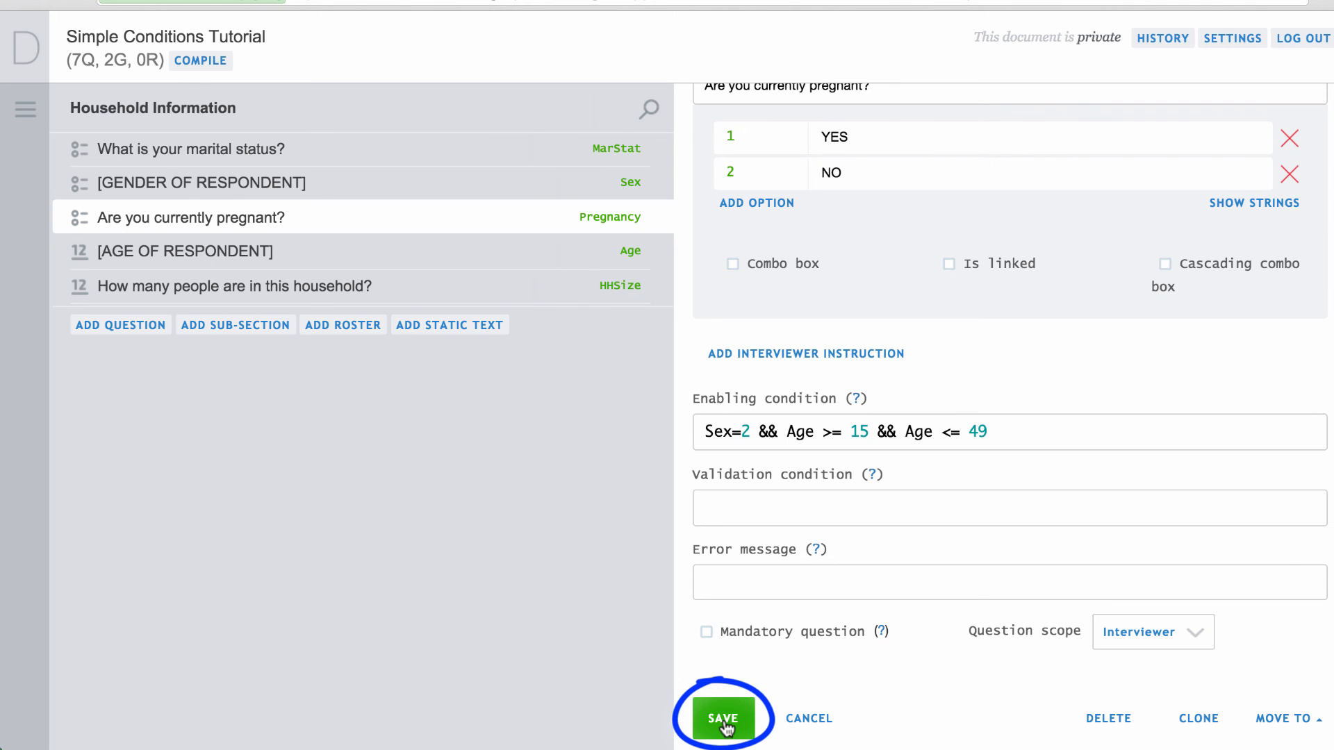
Step: Save the pregnancy question with its Sex=2 && Age >= 15 && Age <= 49 condition
click(725, 718)
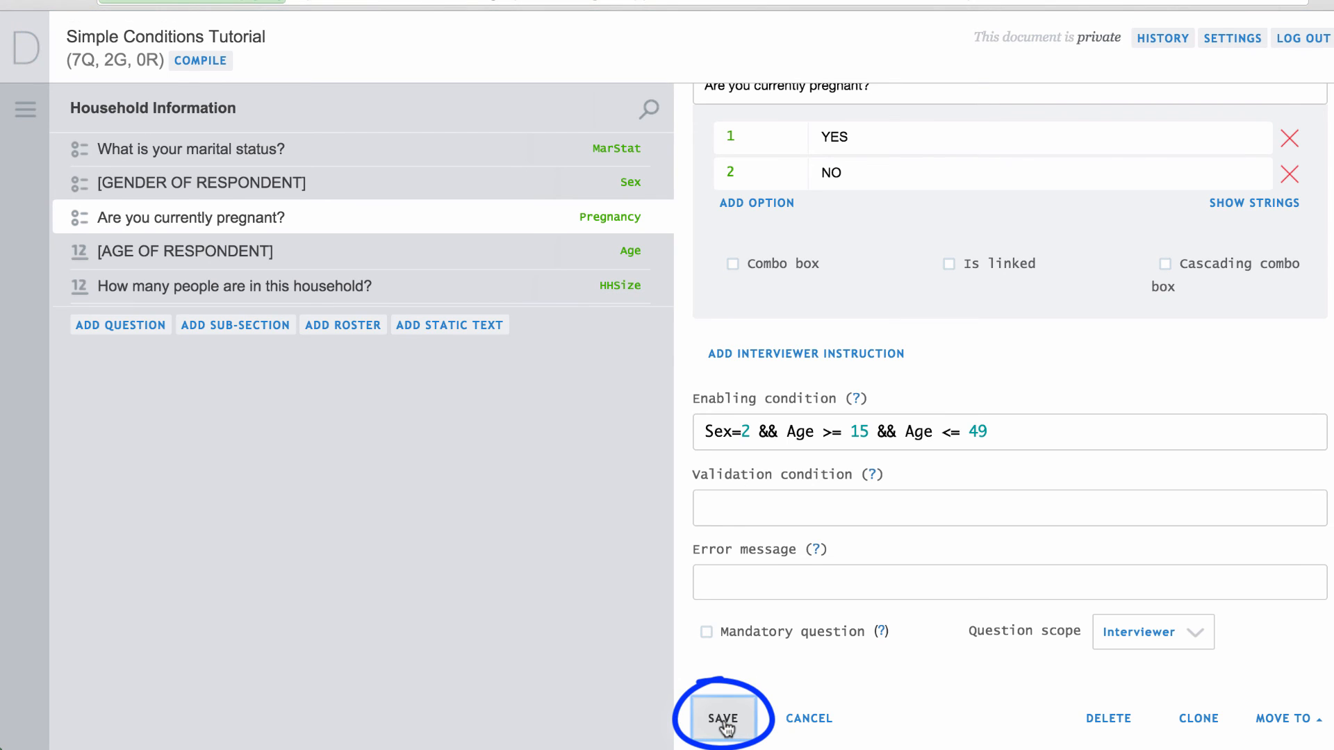
click(726, 718)
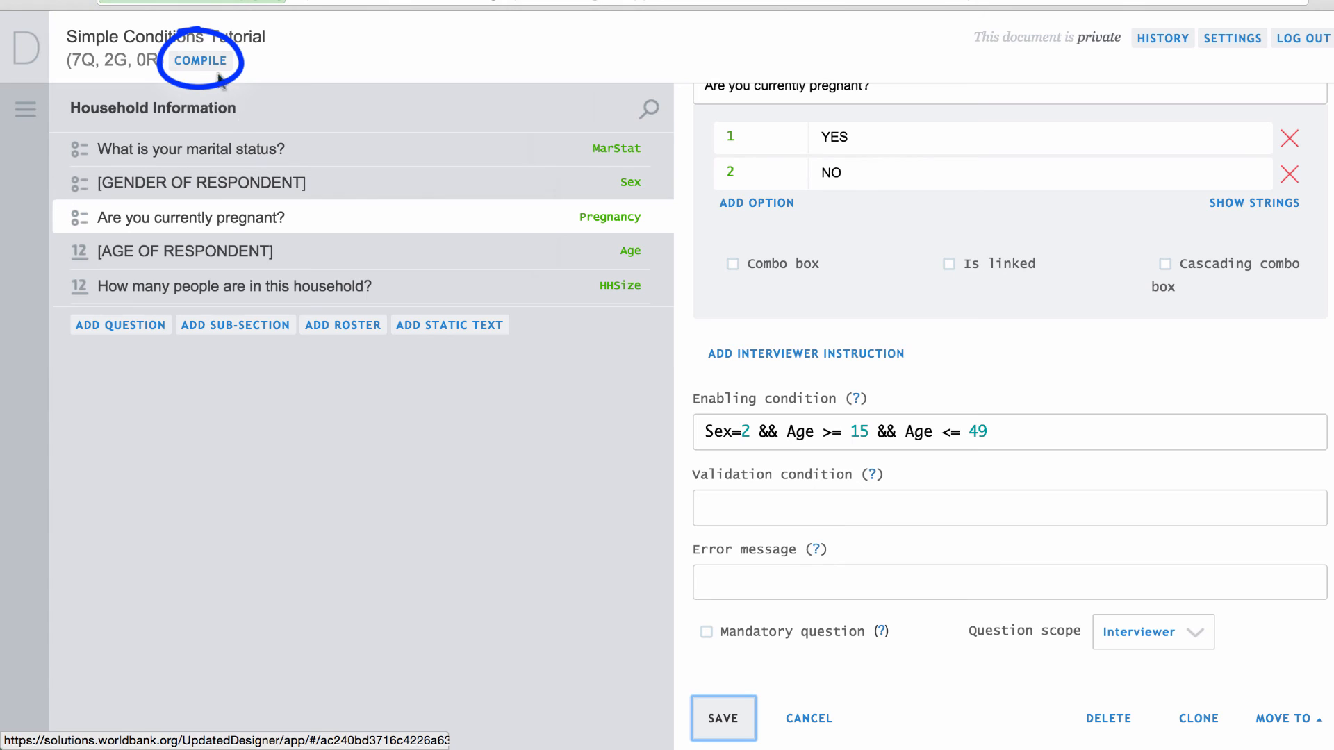
Step: Compile, fix the WB0003 error by correcting Sex= to Sex==2, and save the pregnancy question
click(200, 61)
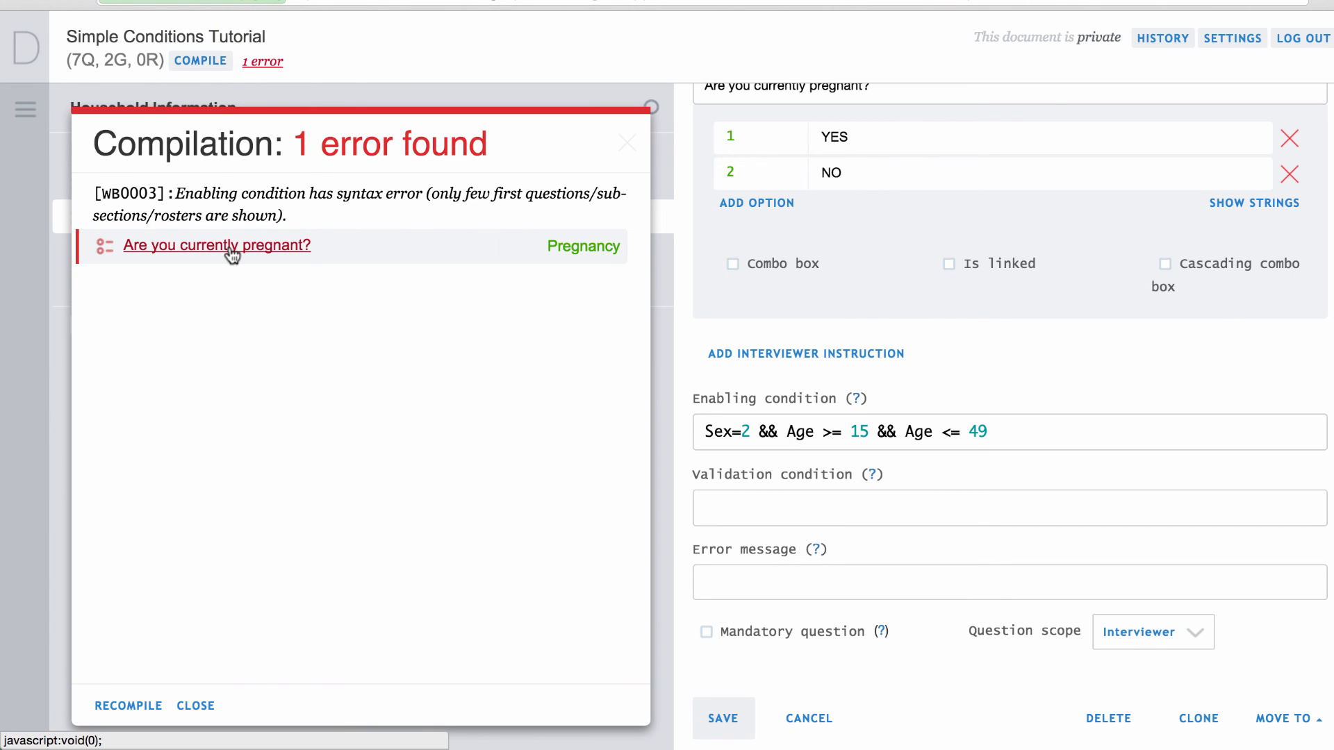
mouse_move(515, 317)
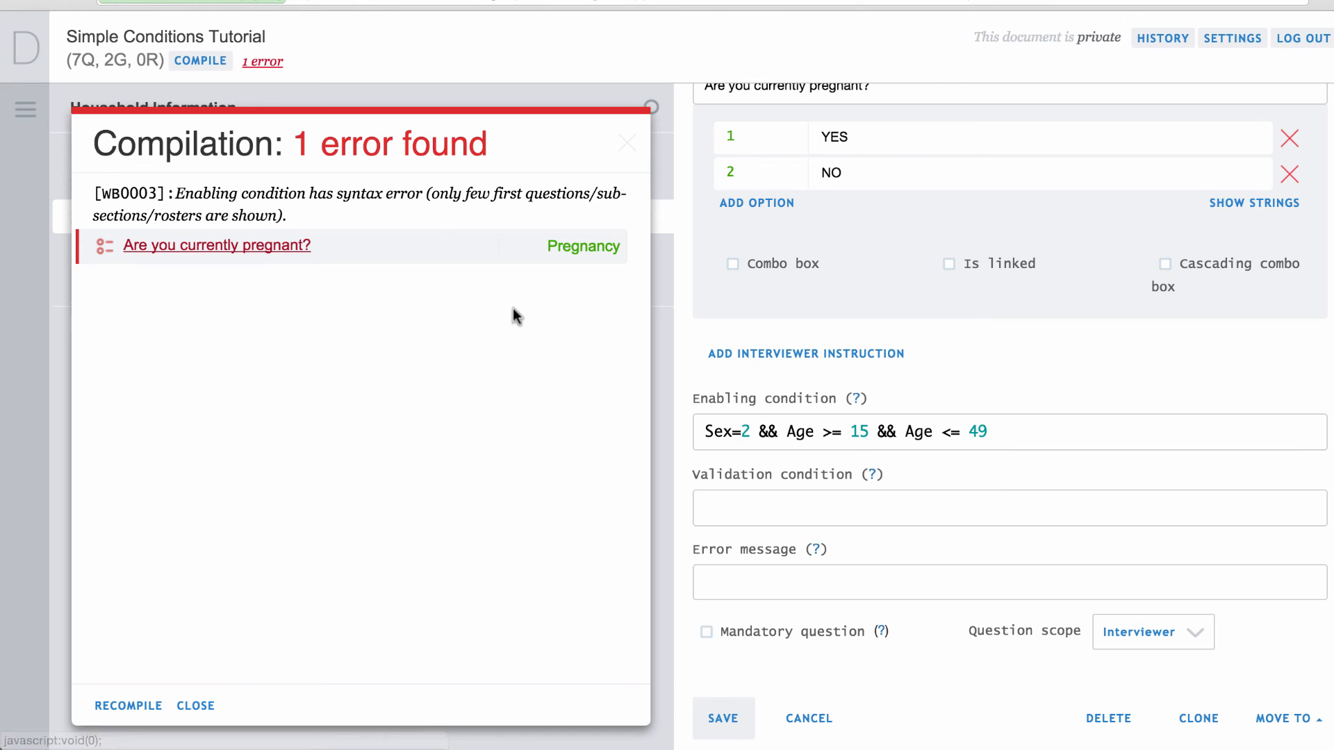
click(745, 431)
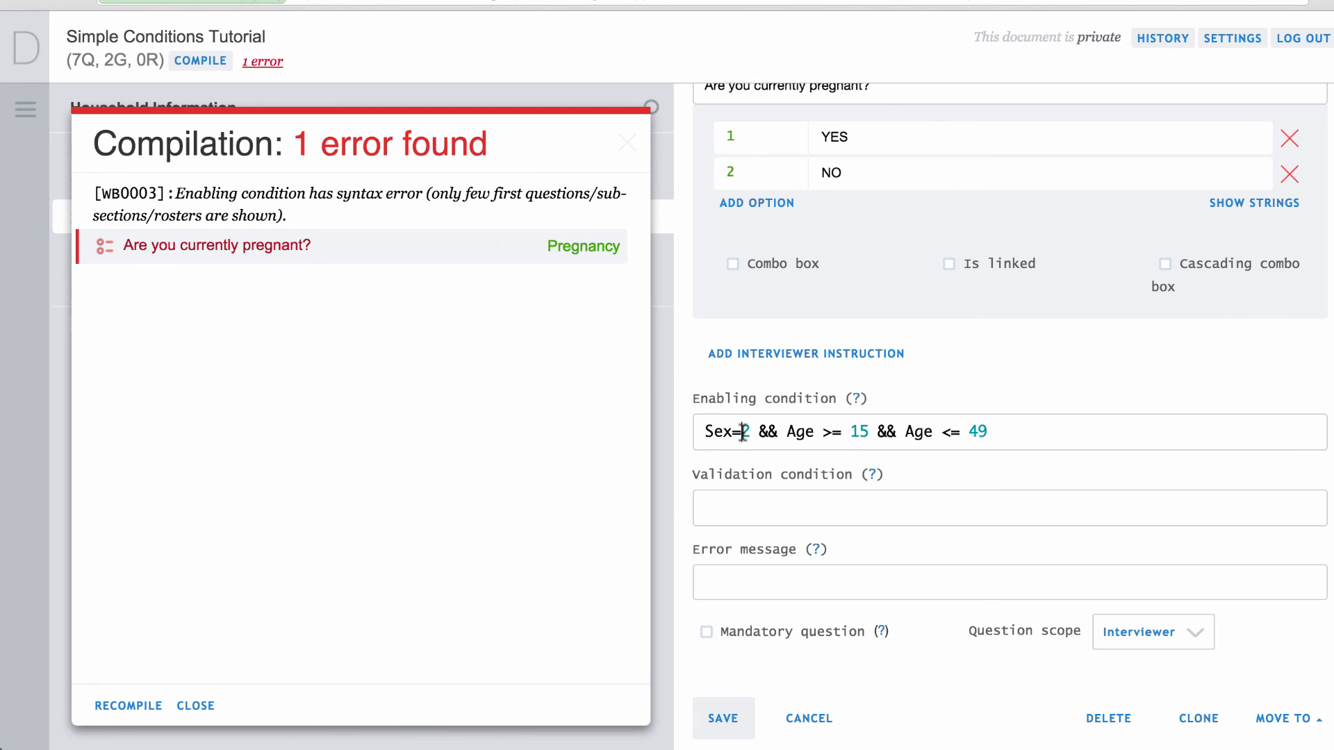
text(=)
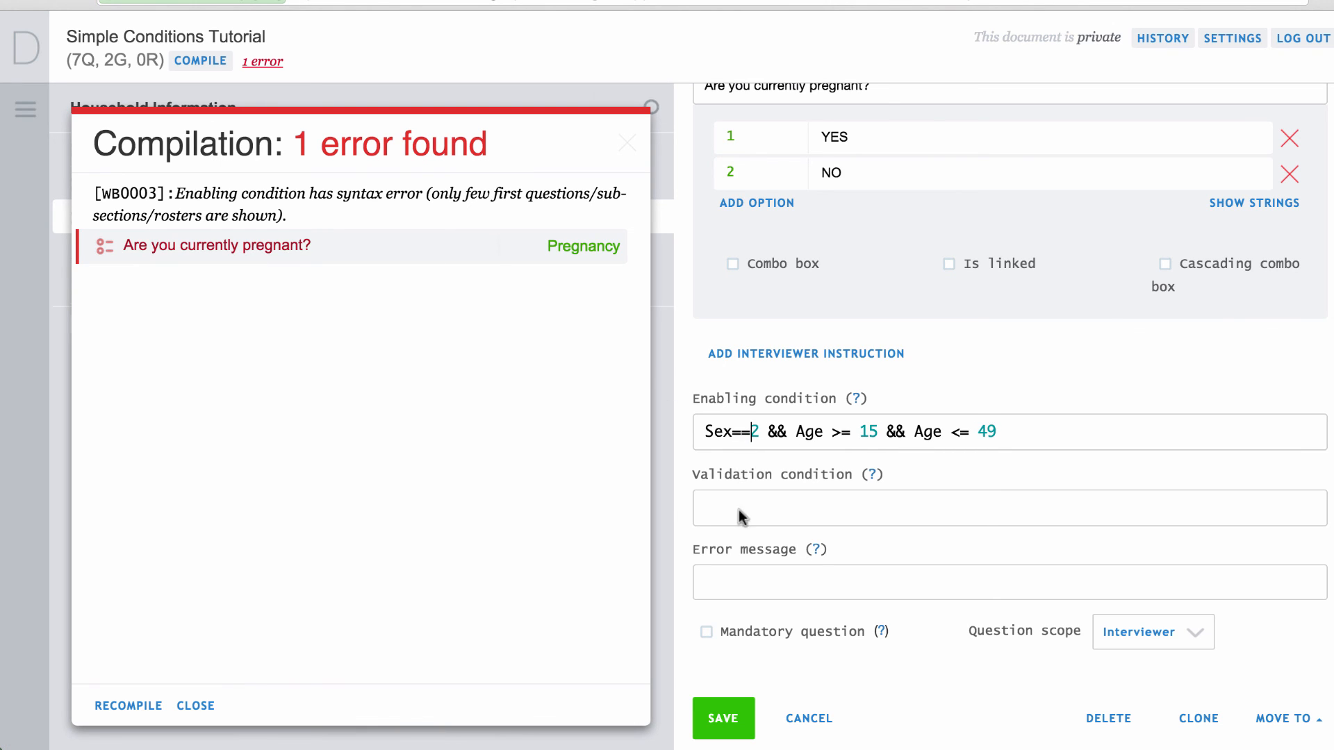
click(723, 718)
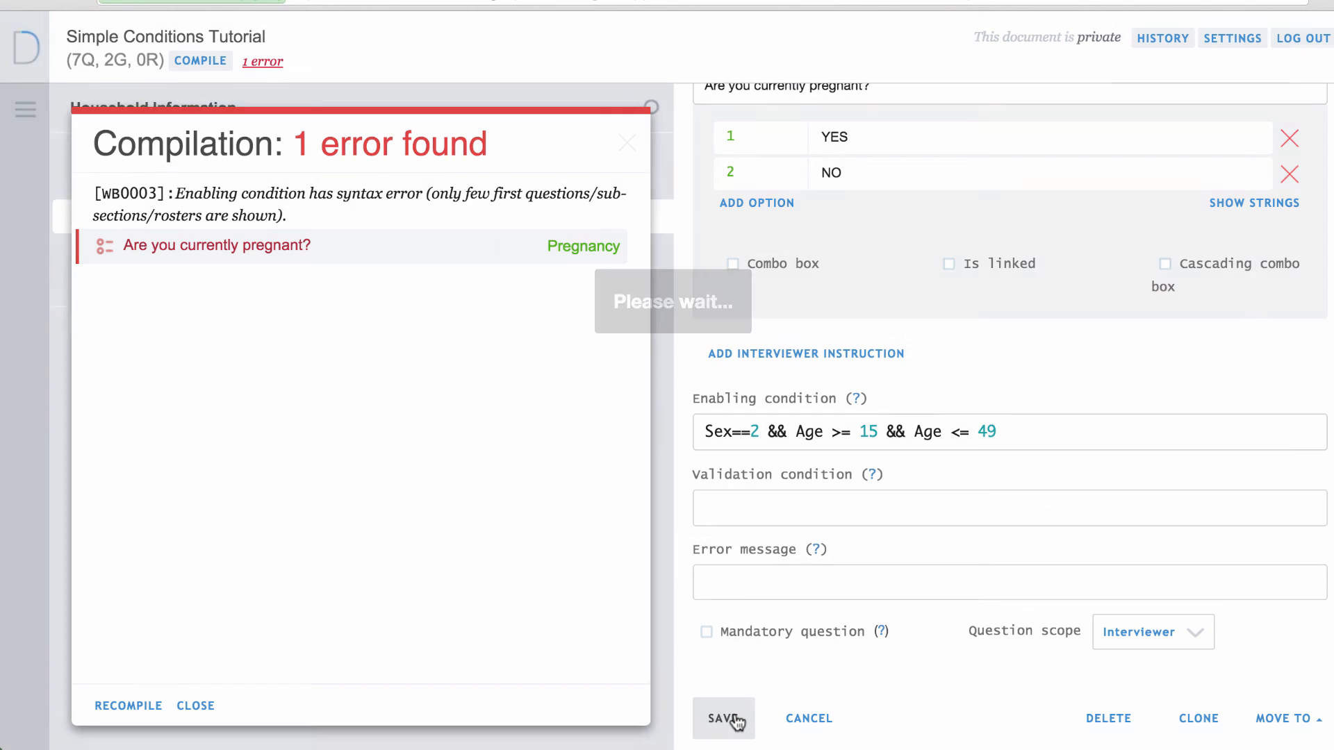